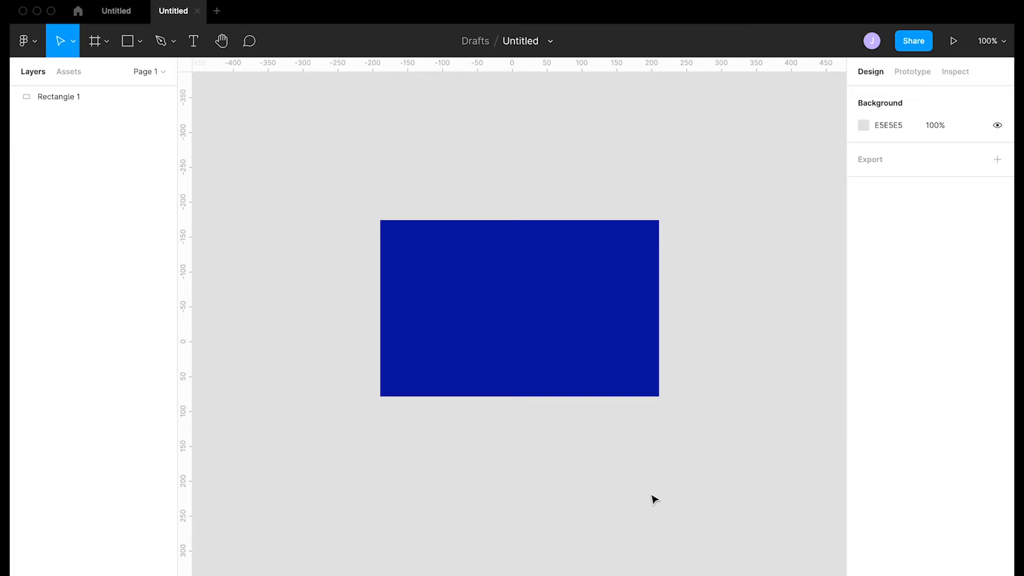
Select the blue Rectangle 1 and convert it into a main component via Create component.
left_click(520, 308)
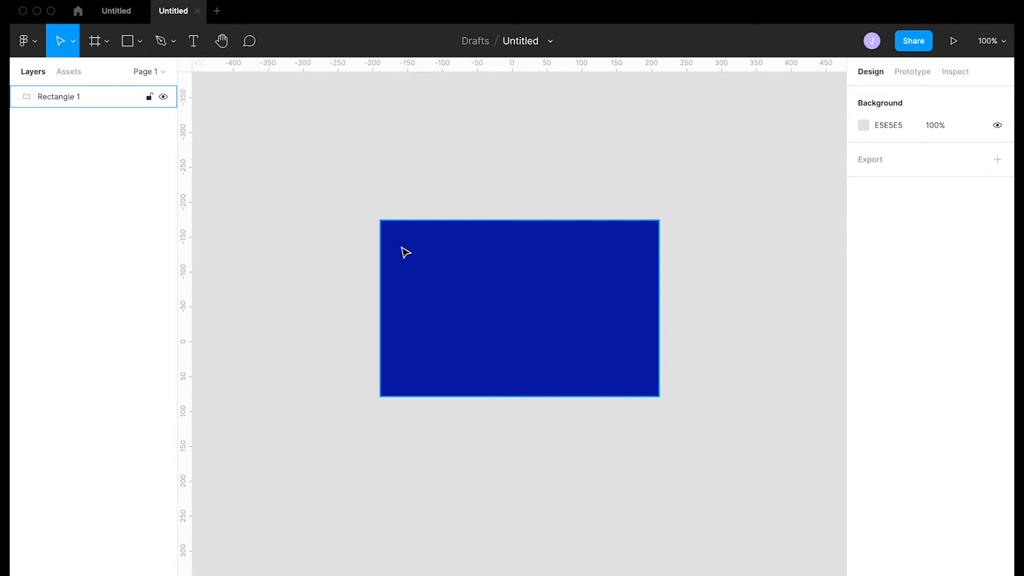
left_click(510, 184)
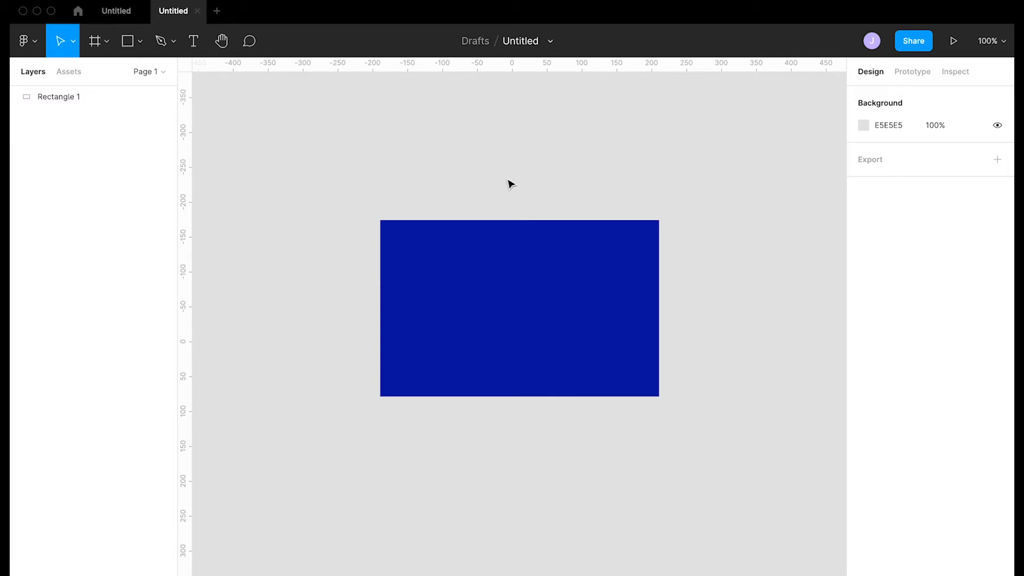
mouse_move(511, 188)
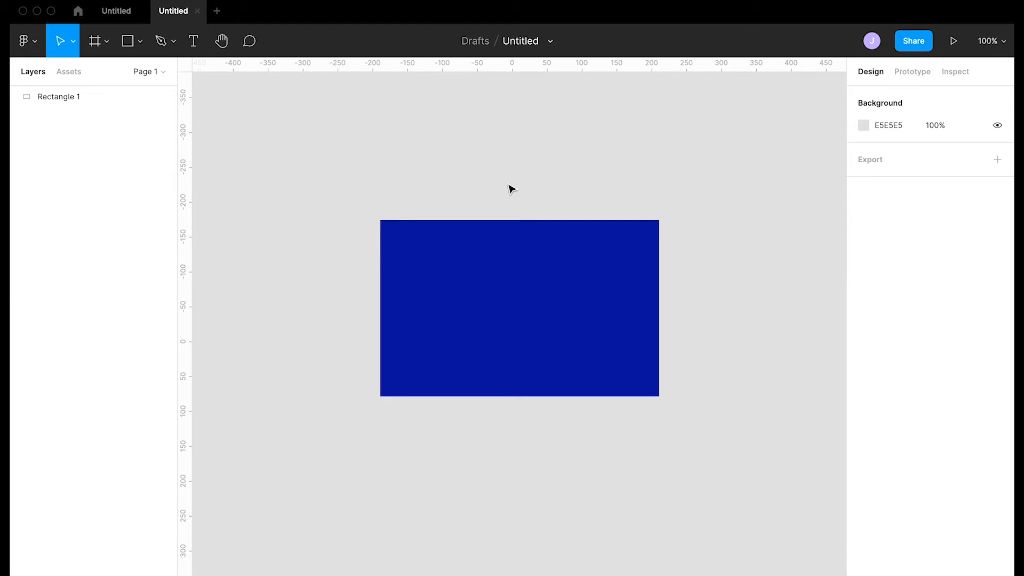
left_click(519, 309)
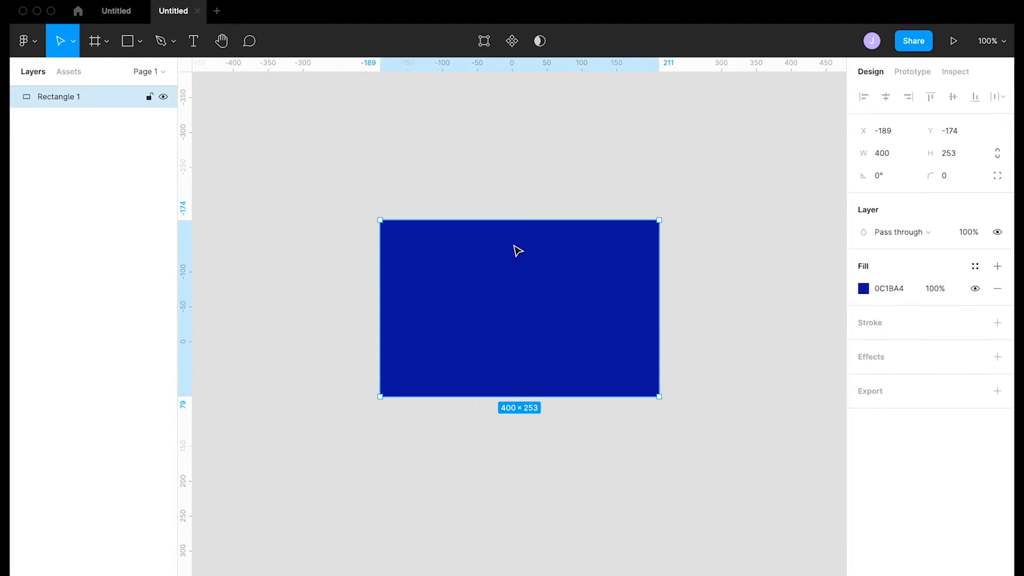
mouse_move(514, 157)
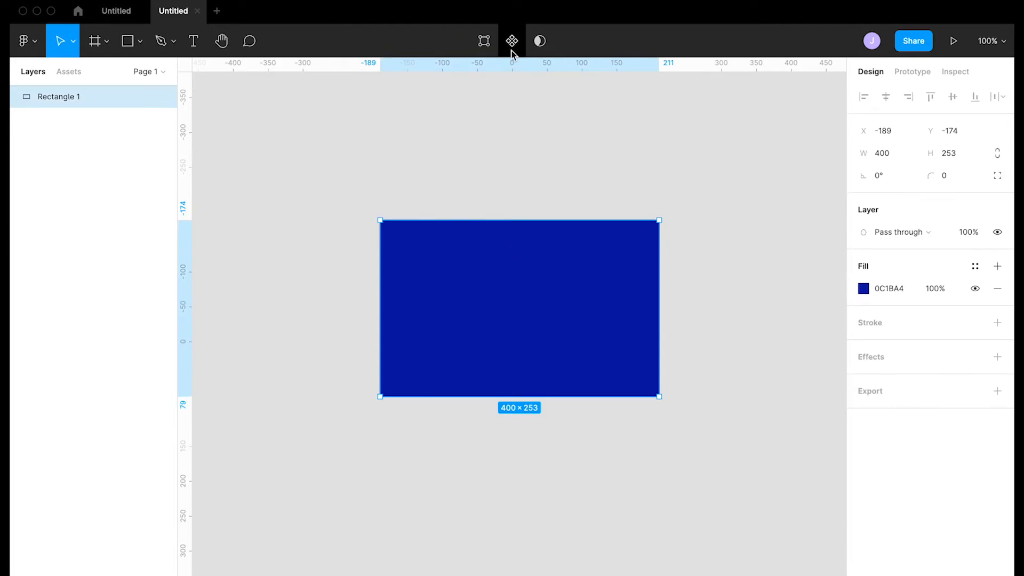
mouse_move(512, 40)
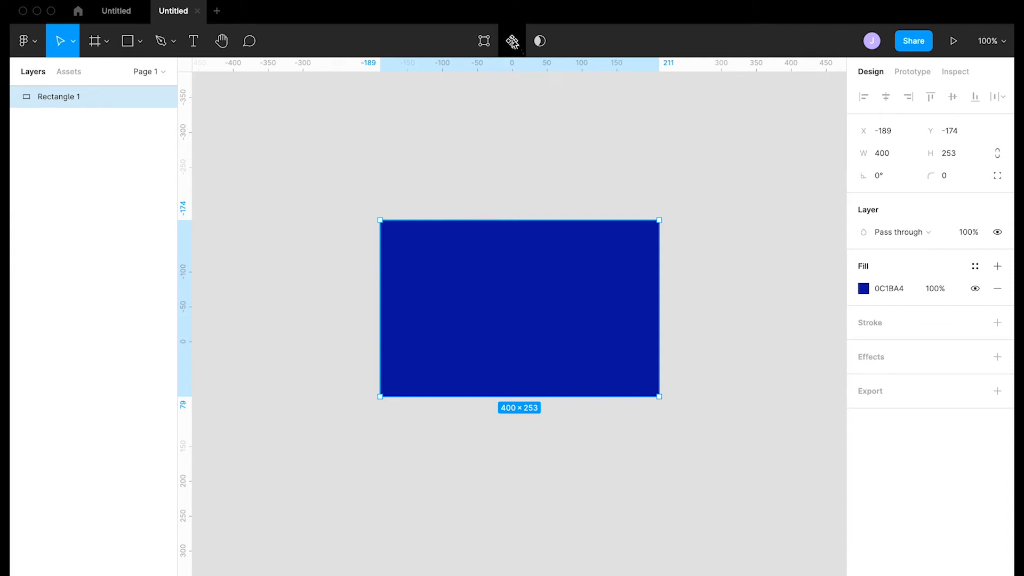
mouse_move(512, 41)
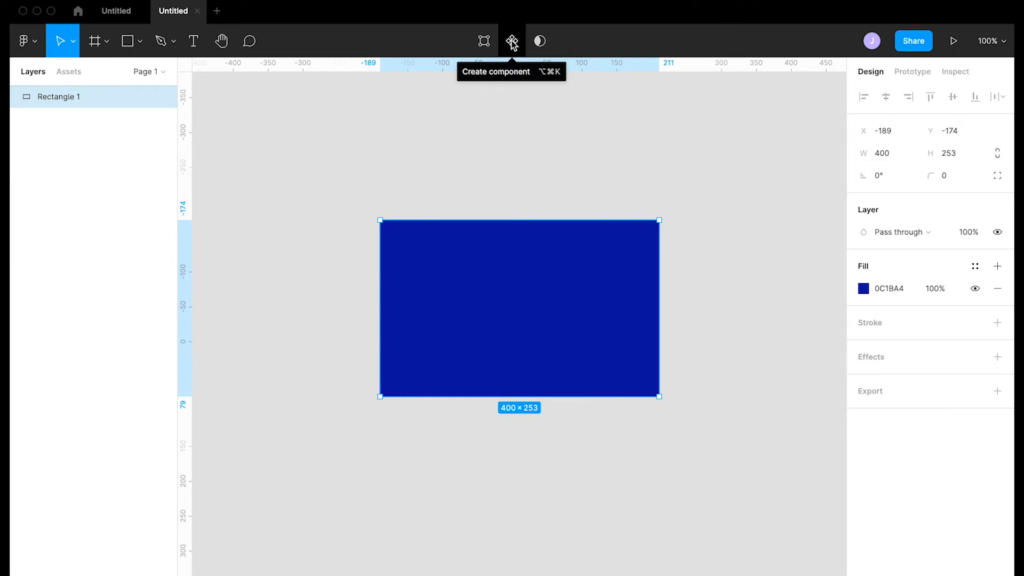
left_click(512, 41)
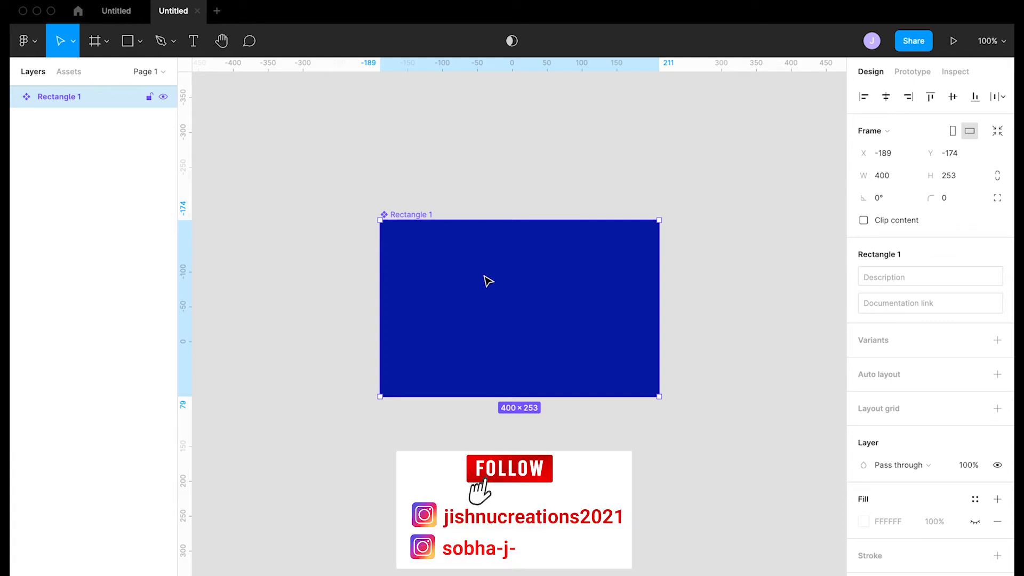
mouse_move(429, 267)
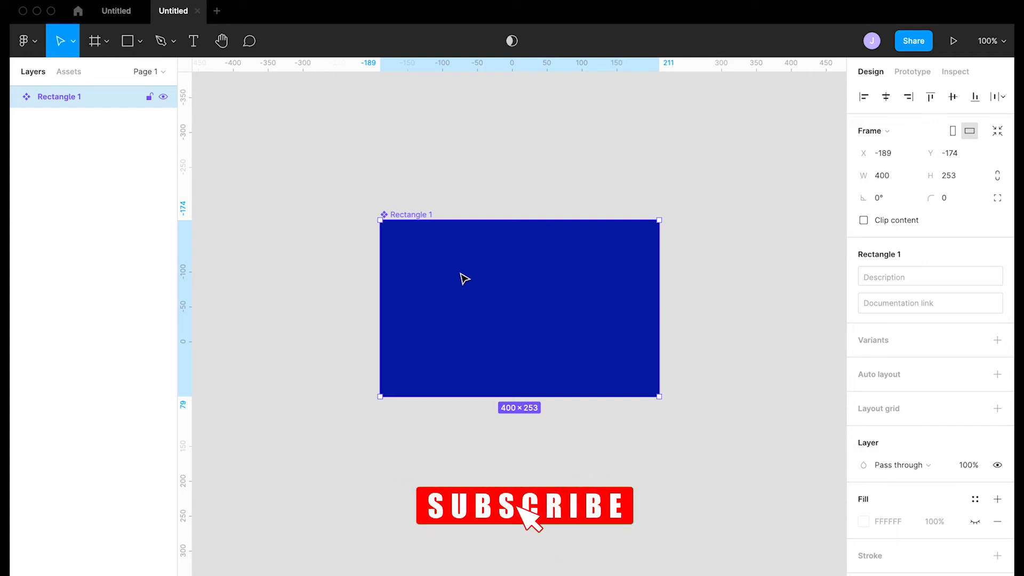
left_click(525, 504)
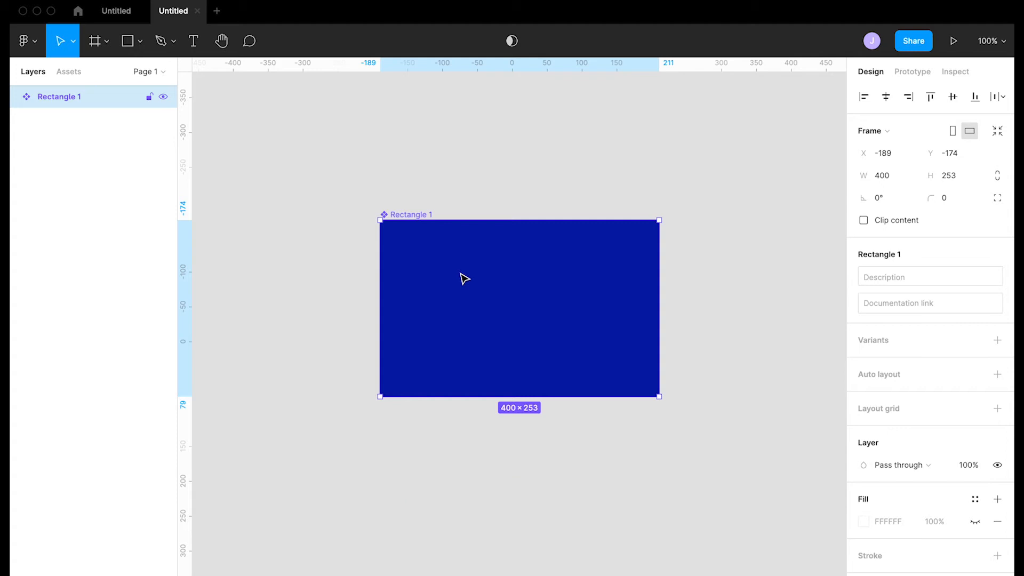
mouse_move(420, 257)
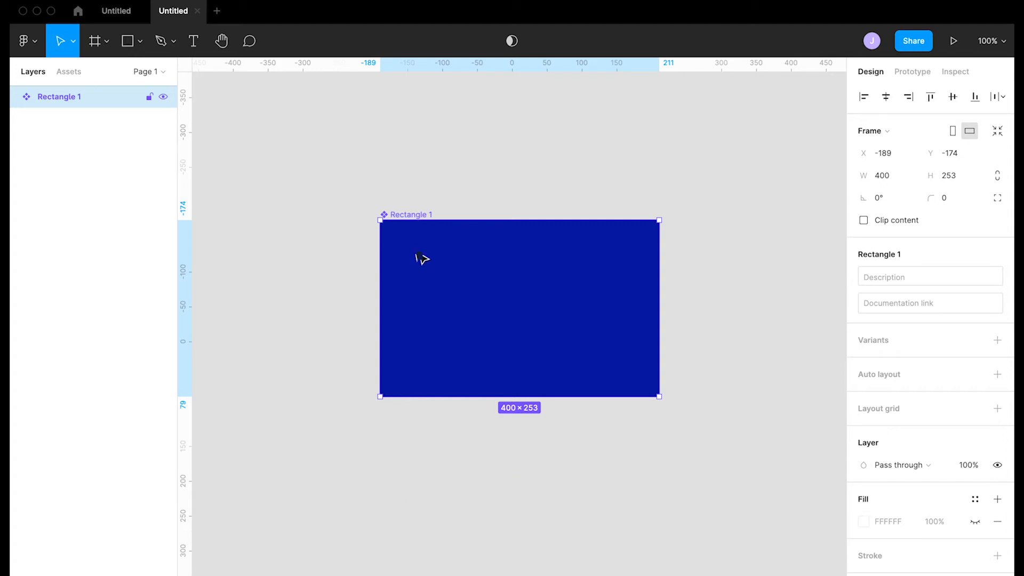
mouse_move(531, 277)
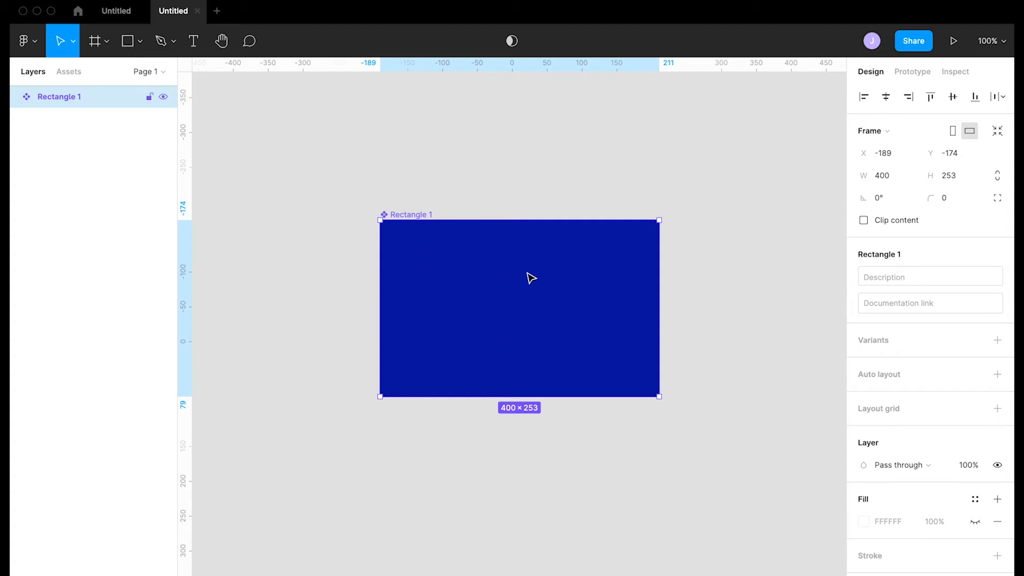
mouse_move(583, 316)
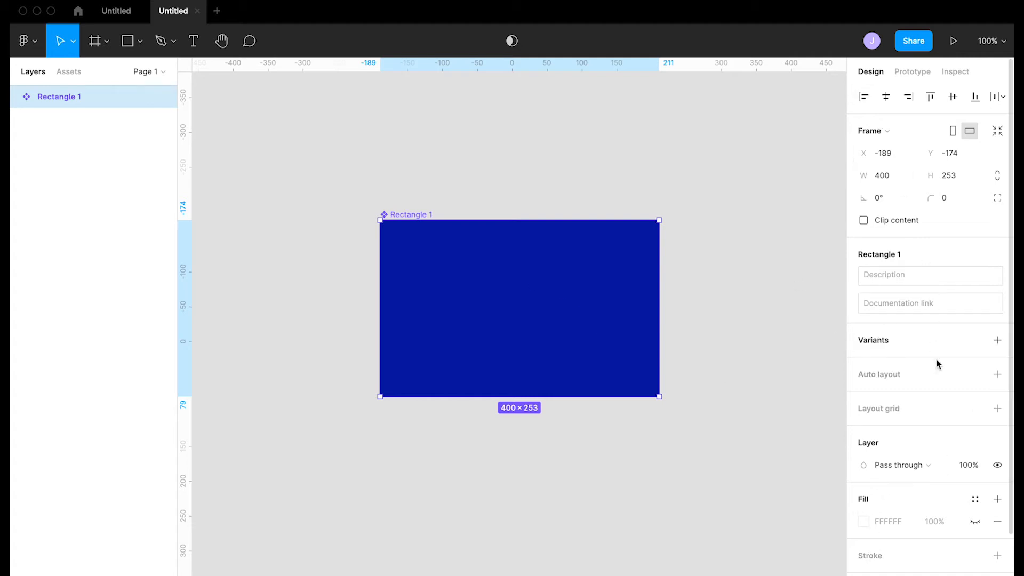
scroll("down", 3)
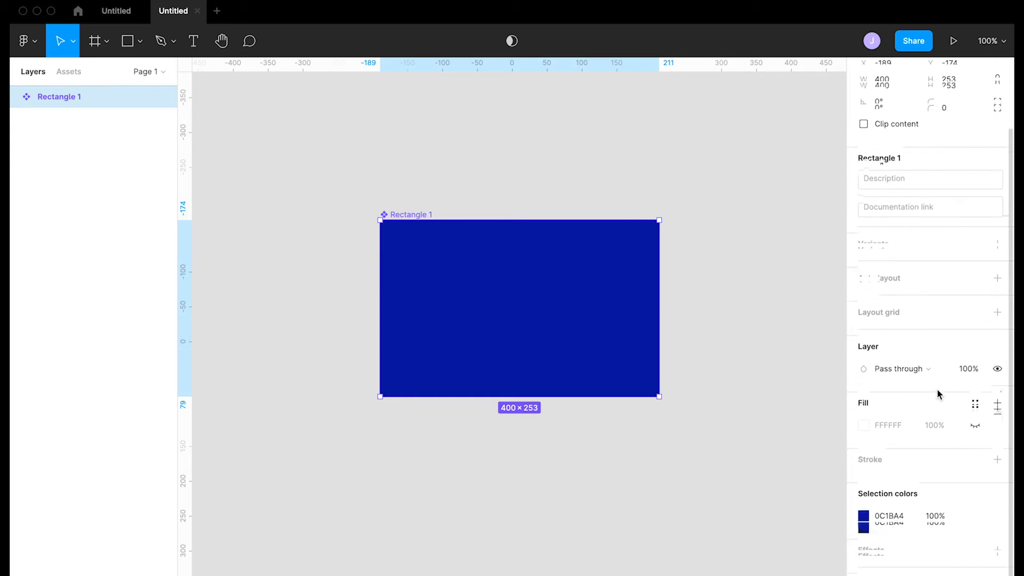
scroll("down", 3)
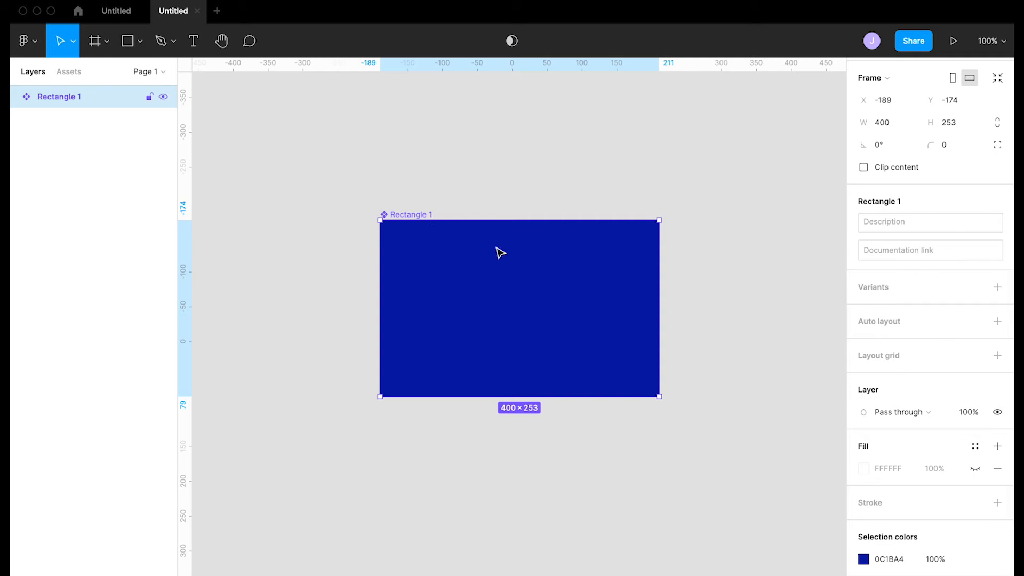
mouse_move(454, 234)
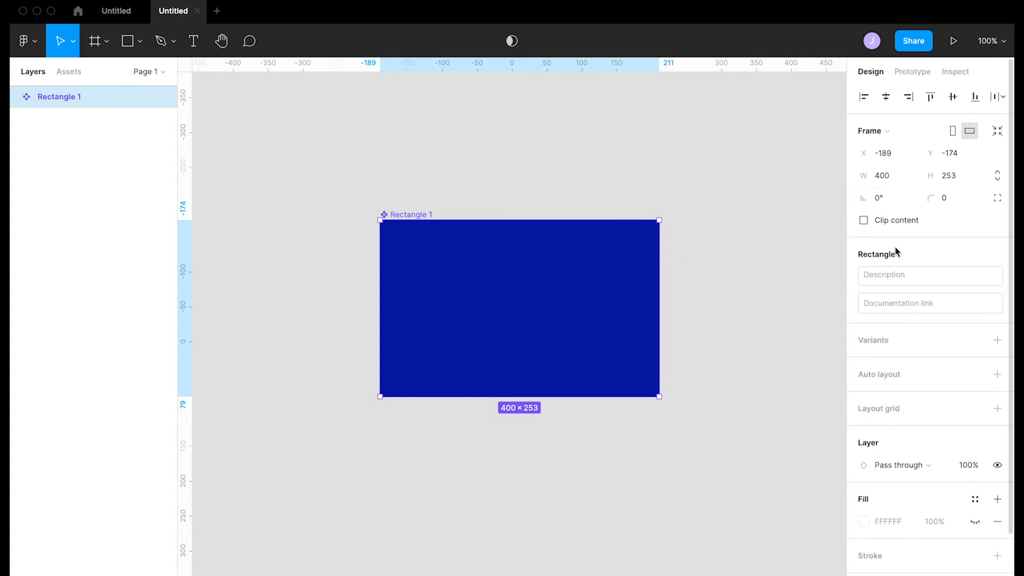
mouse_move(478, 308)
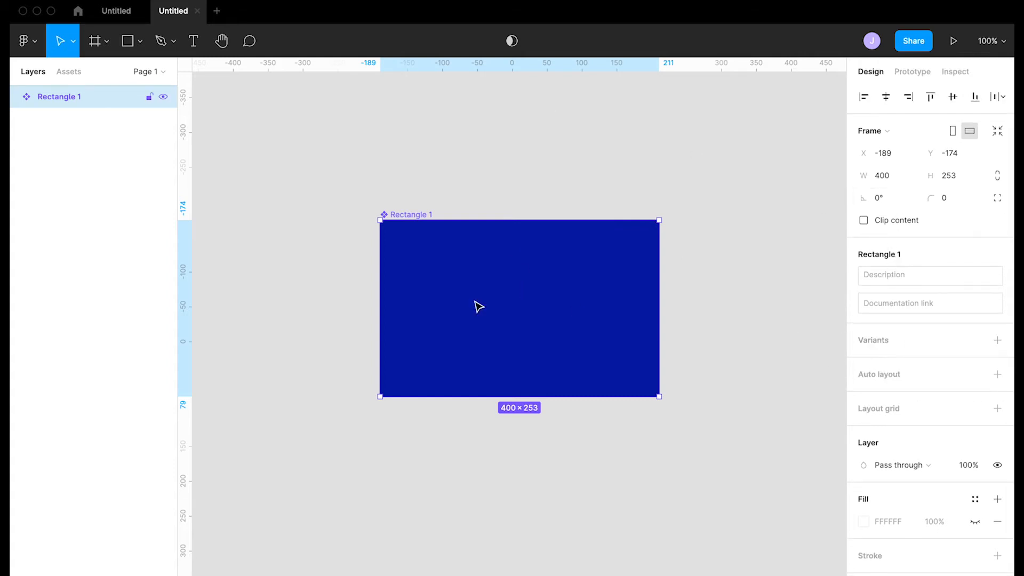
right_click(478, 308)
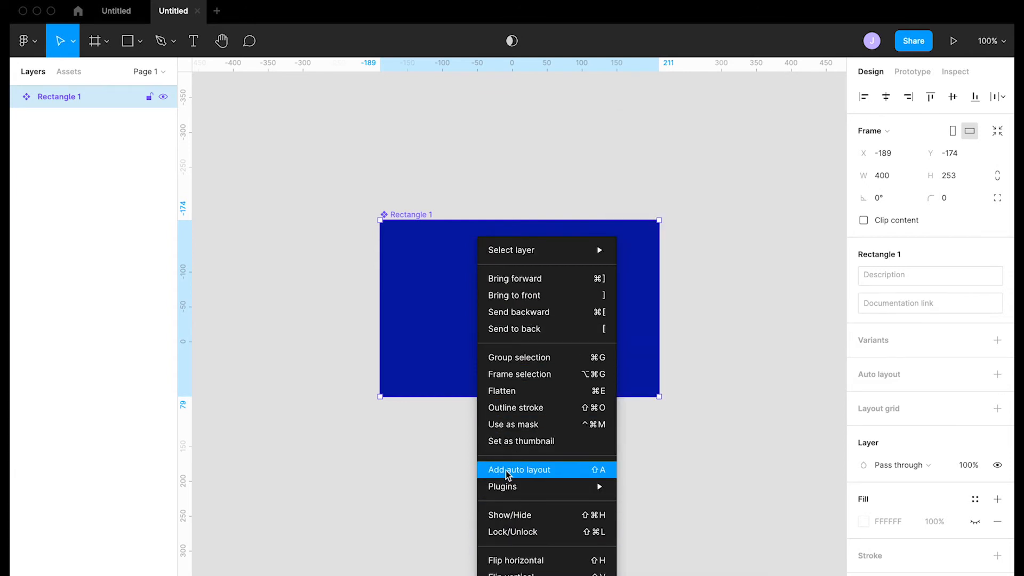
mouse_move(495, 424)
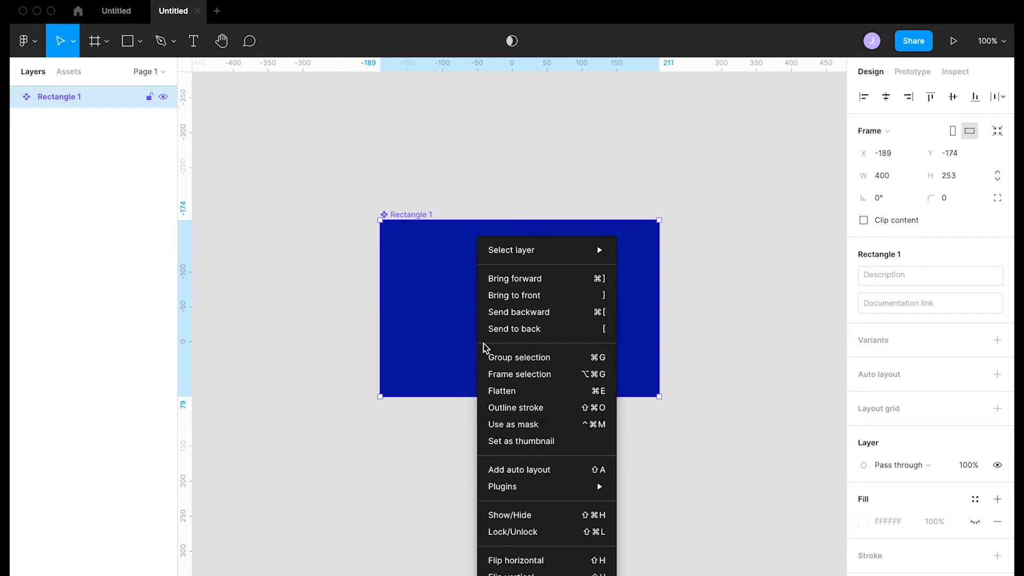
mouse_move(458, 337)
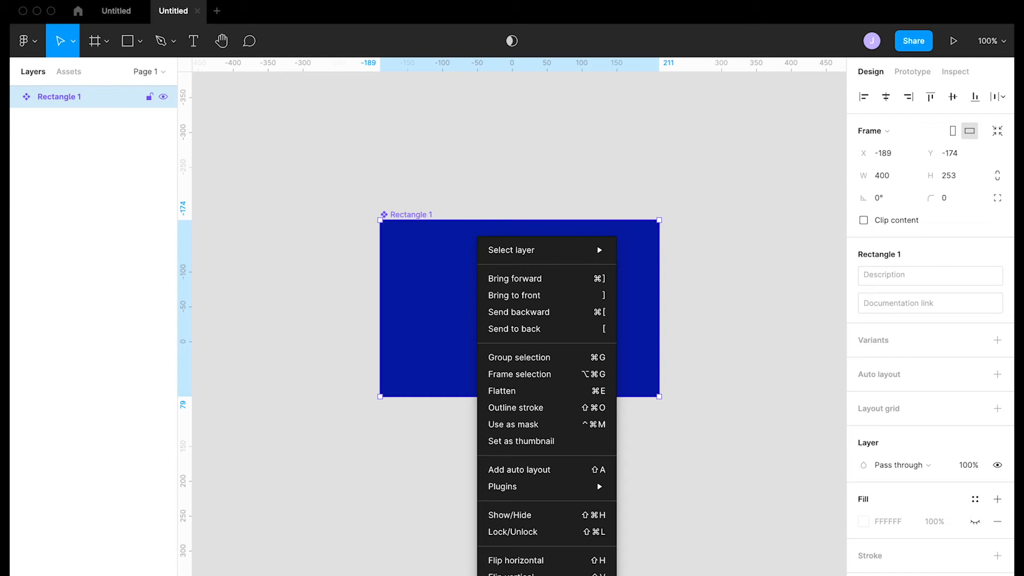
left_click(457, 338)
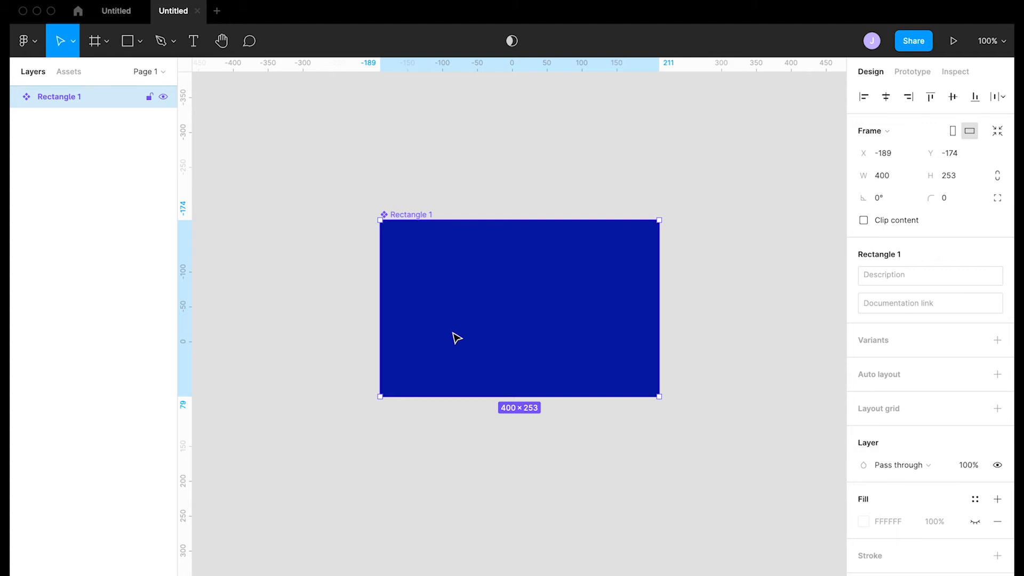
mouse_move(447, 322)
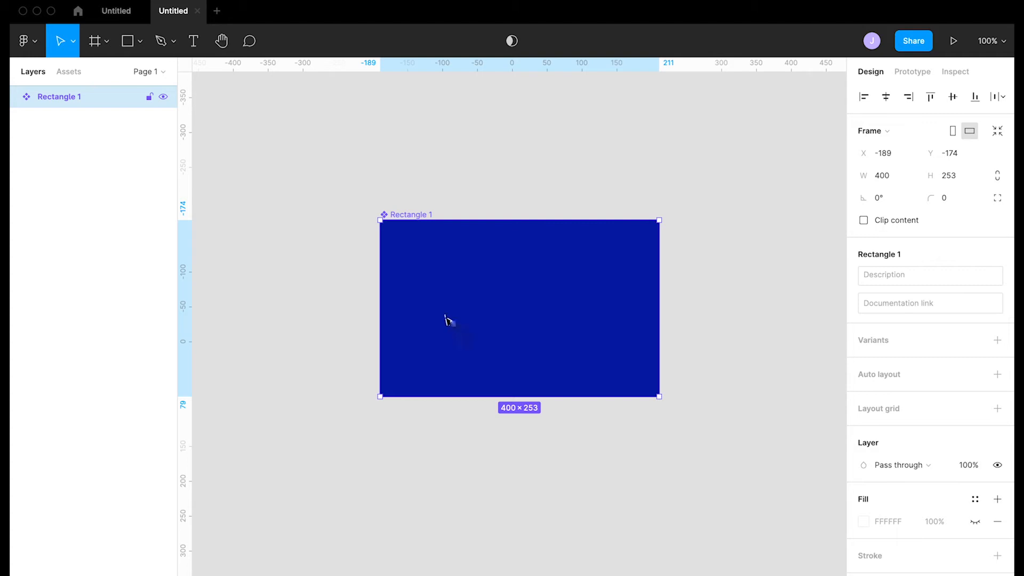
mouse_move(424, 292)
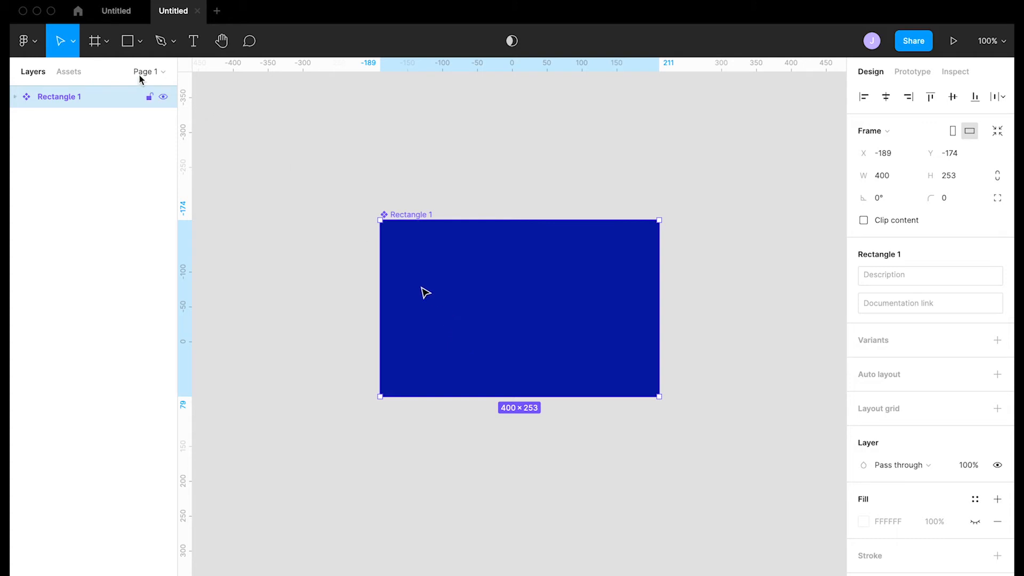
Search Community plugins for "detach master", confirming Detach Master is installed, then return to the file.
left_click(78, 11)
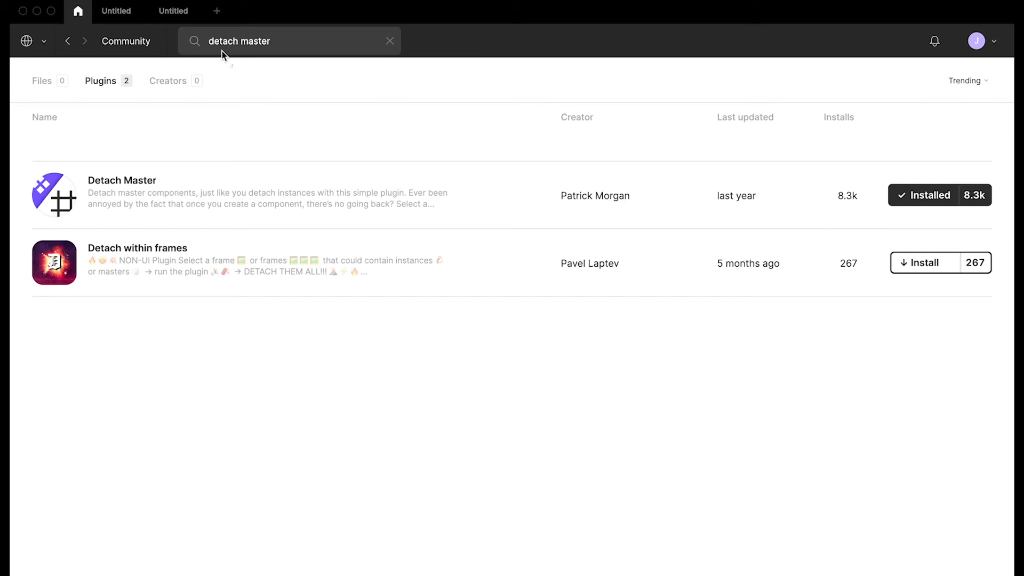
triple_click(237, 41)
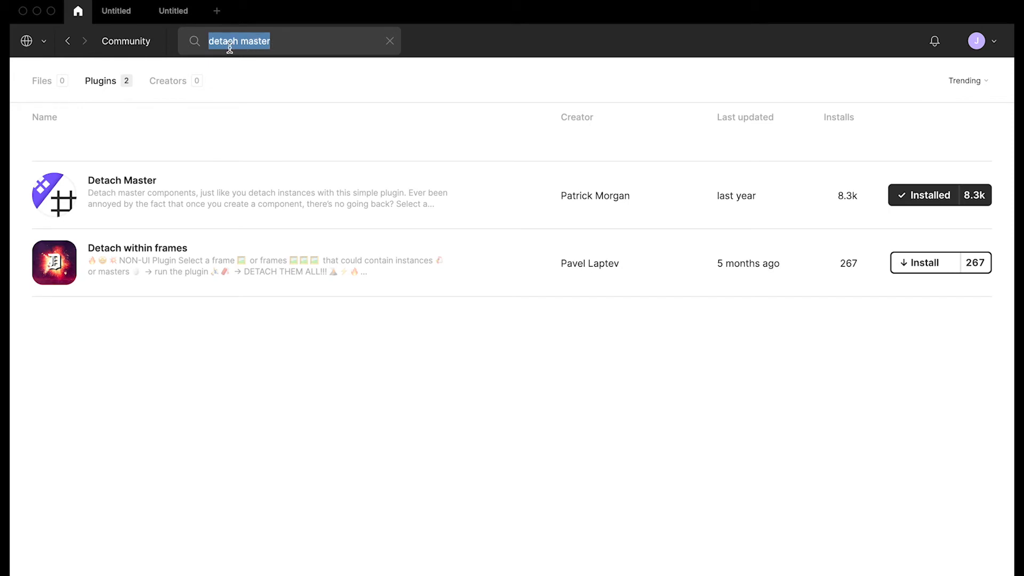
mouse_move(189, 162)
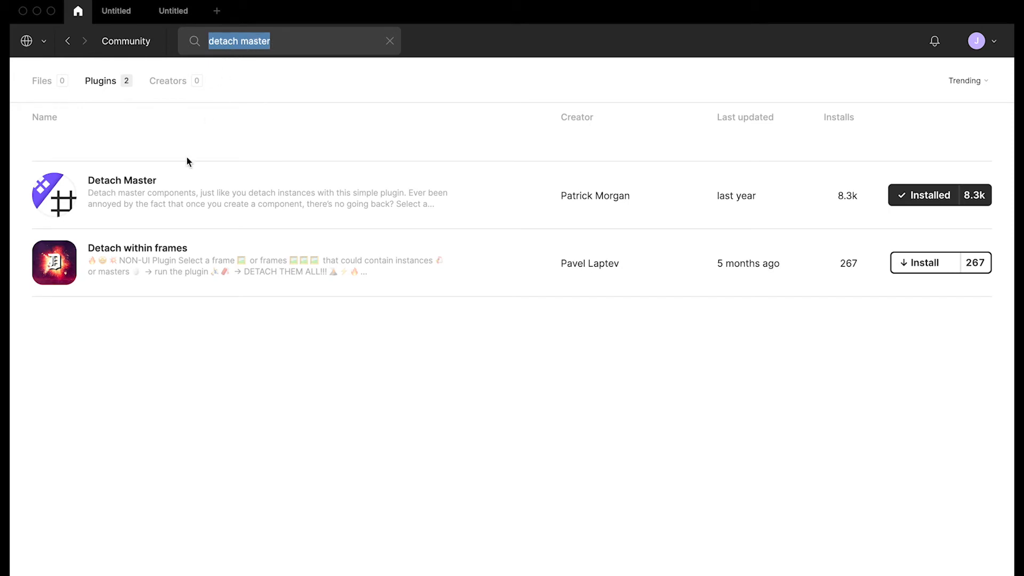
mouse_move(189, 184)
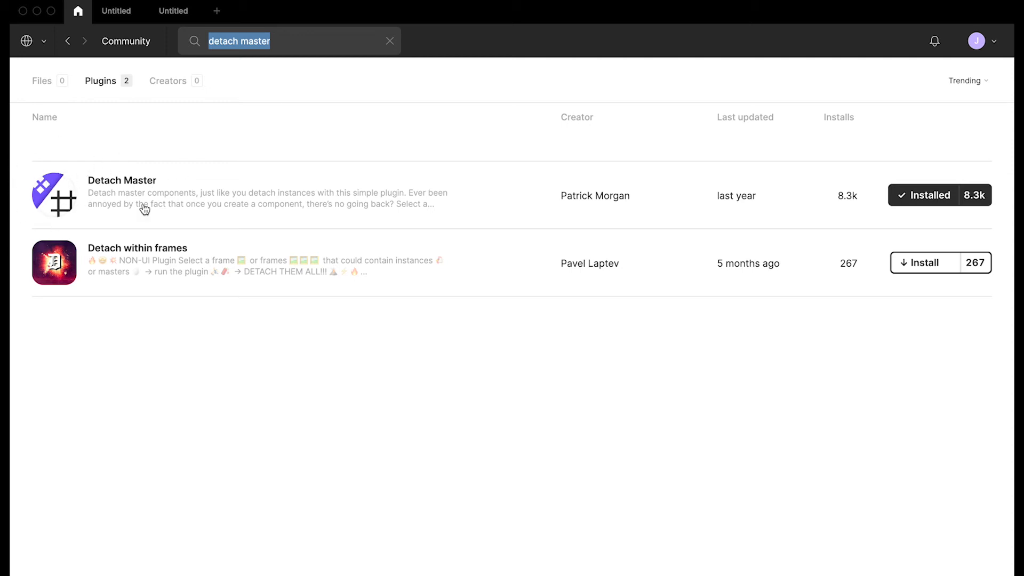
mouse_move(661, 226)
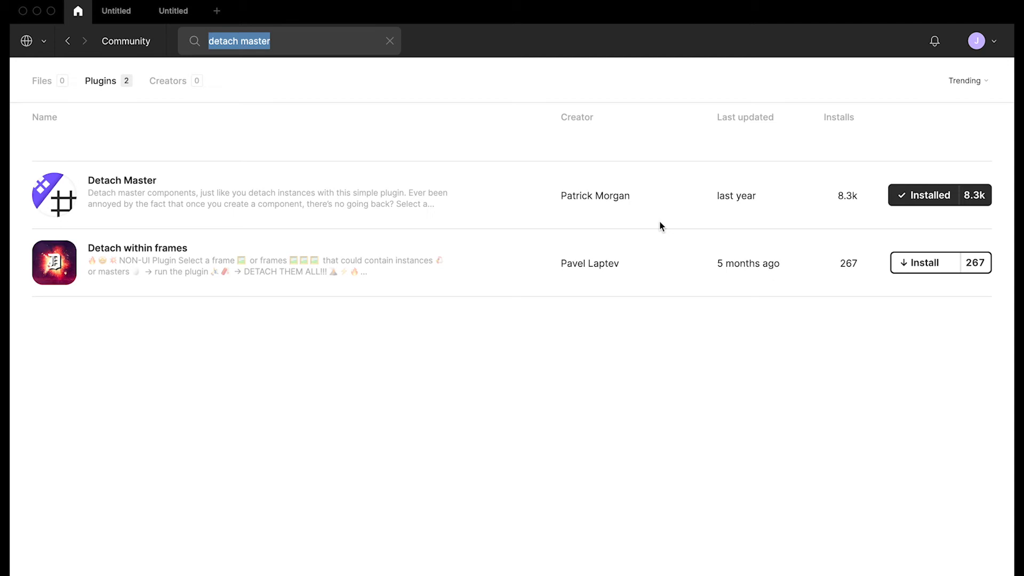
mouse_move(784, 225)
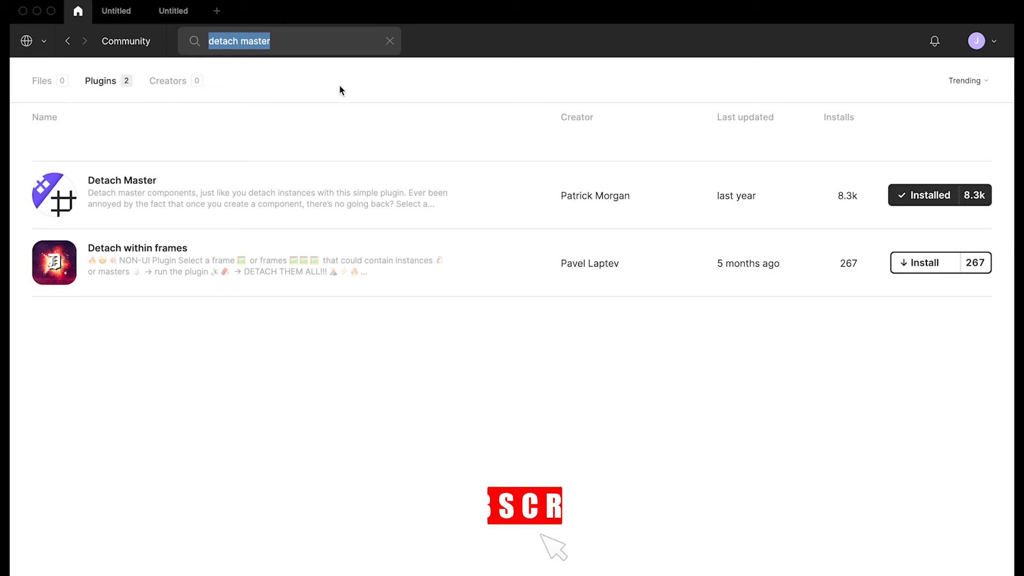
left_click(172, 10)
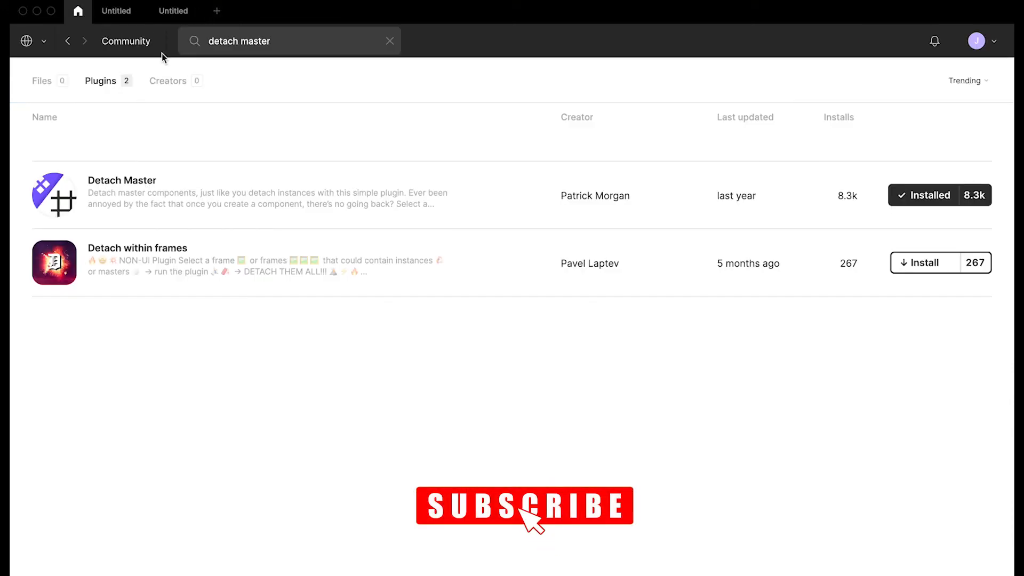
Run the Detach Master plugin on the Rectangle 1 component, turning it back into an ordinary frame.
left_click(173, 10)
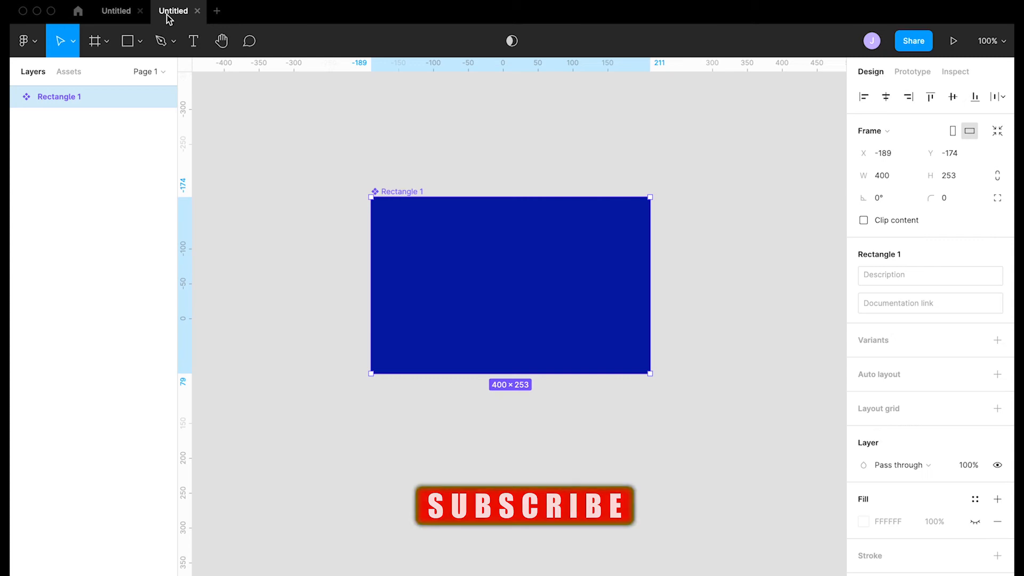
left_click(28, 40)
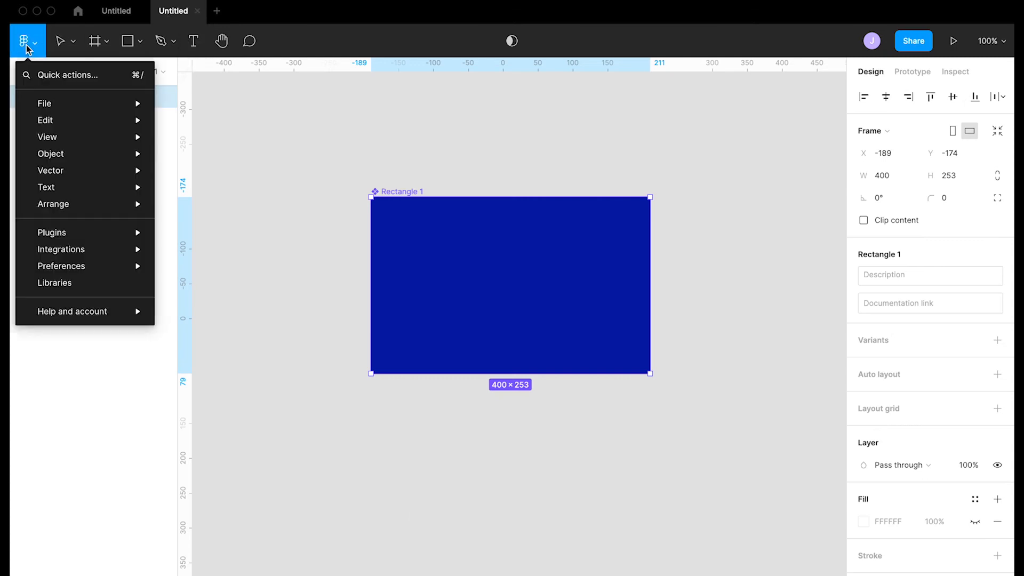
mouse_move(51, 233)
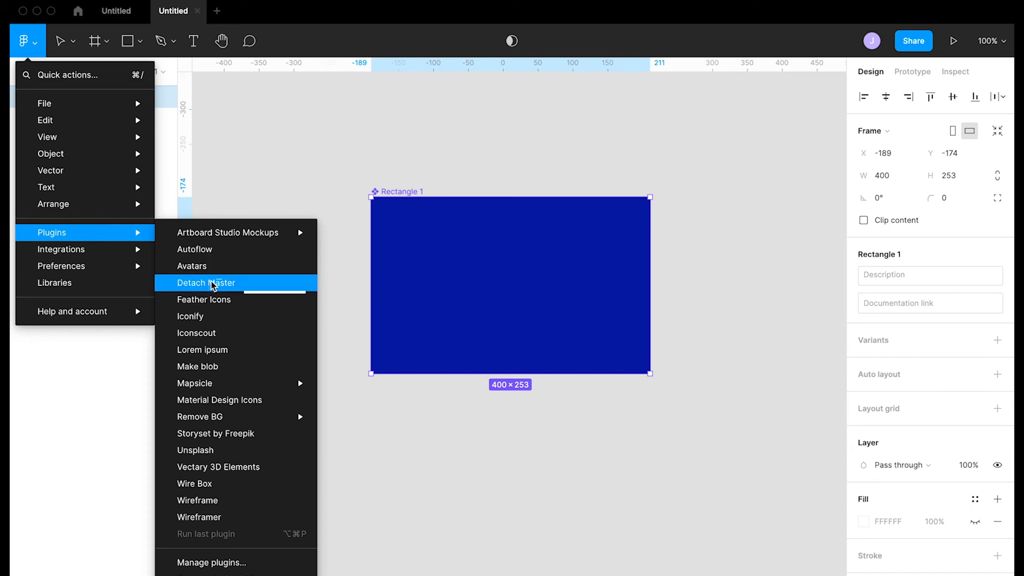
mouse_move(214, 292)
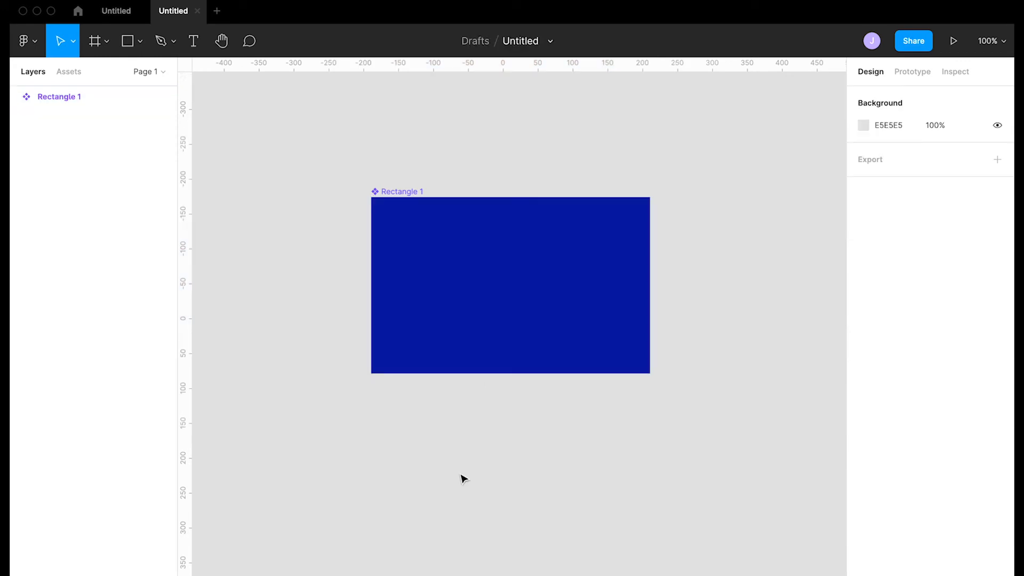
left_click(60, 97)
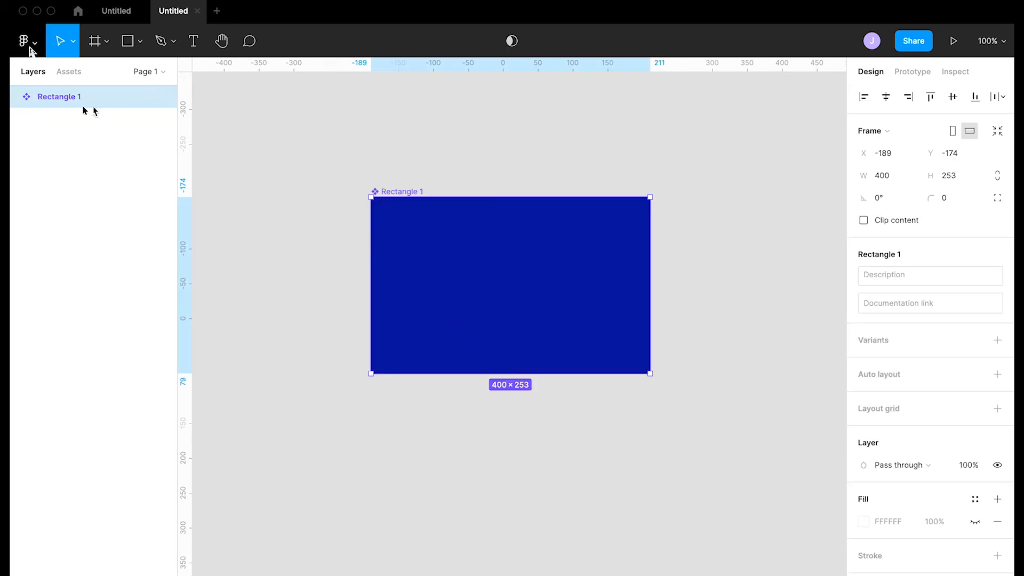
left_click(25, 40)
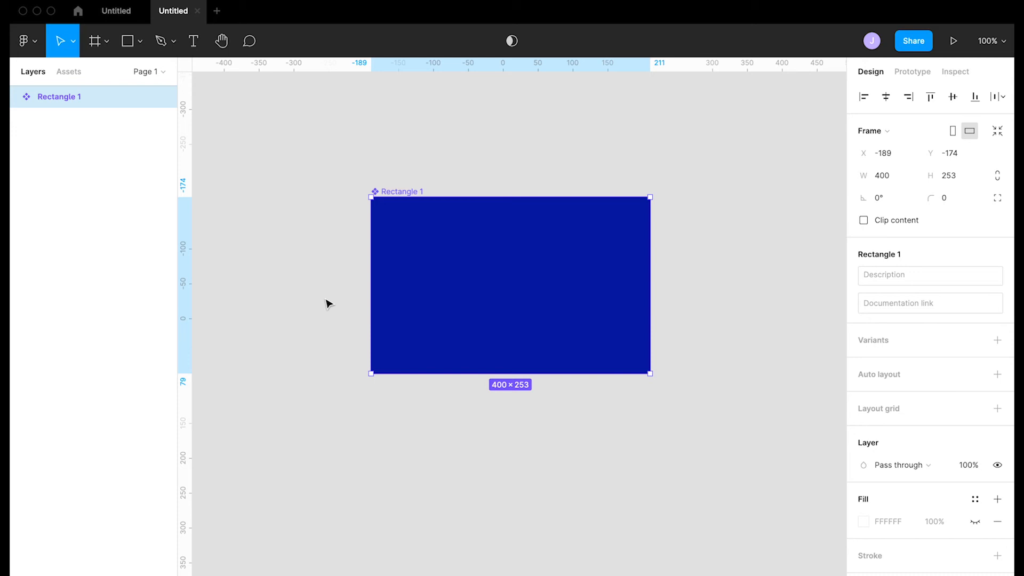
mouse_move(620, 521)
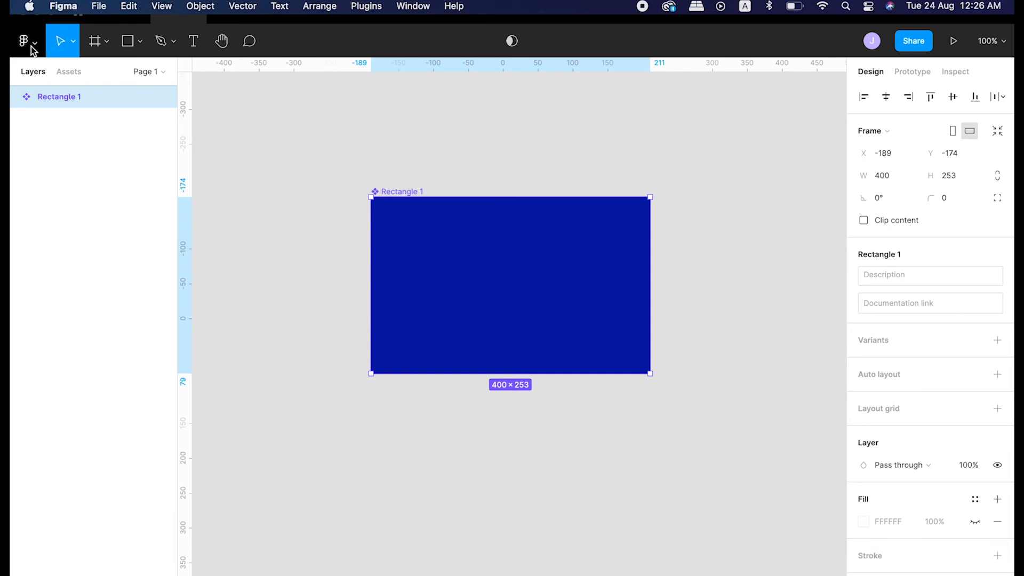
left_click(24, 41)
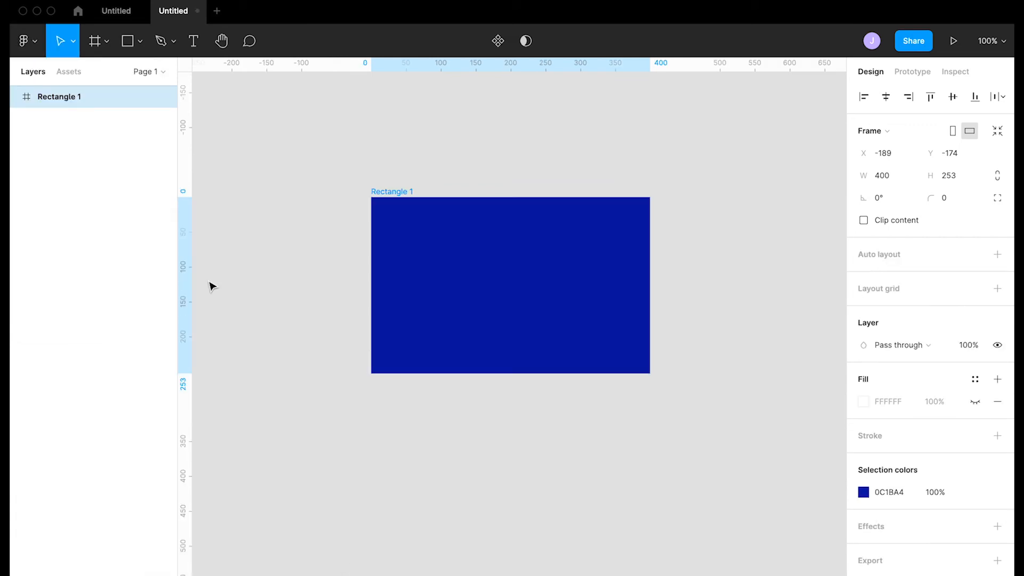
Draw Rectangle 2 below the blue one, fill it 3DECF8 cyan, and make it a main component.
left_click(510, 284)
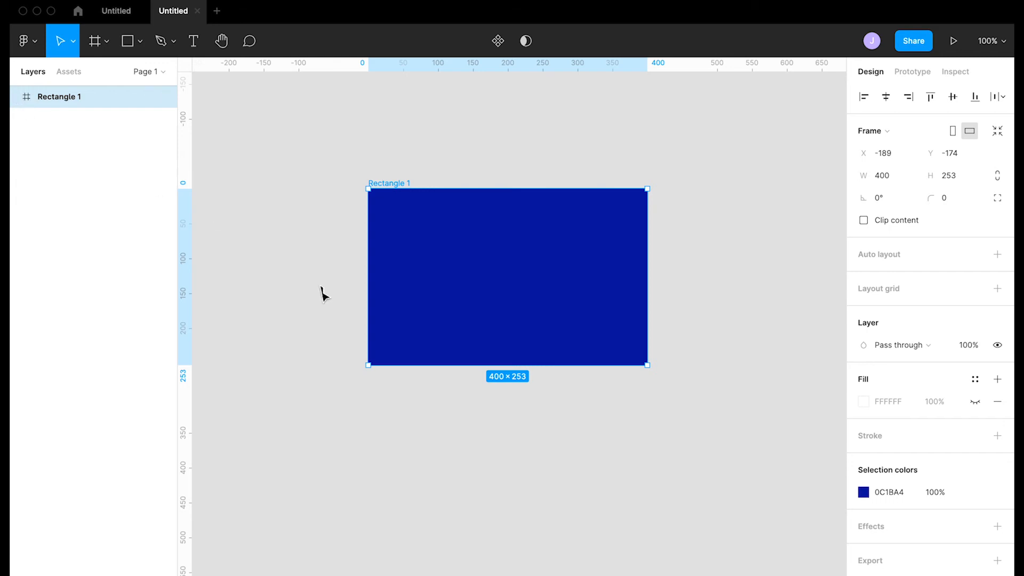
mouse_move(330, 301)
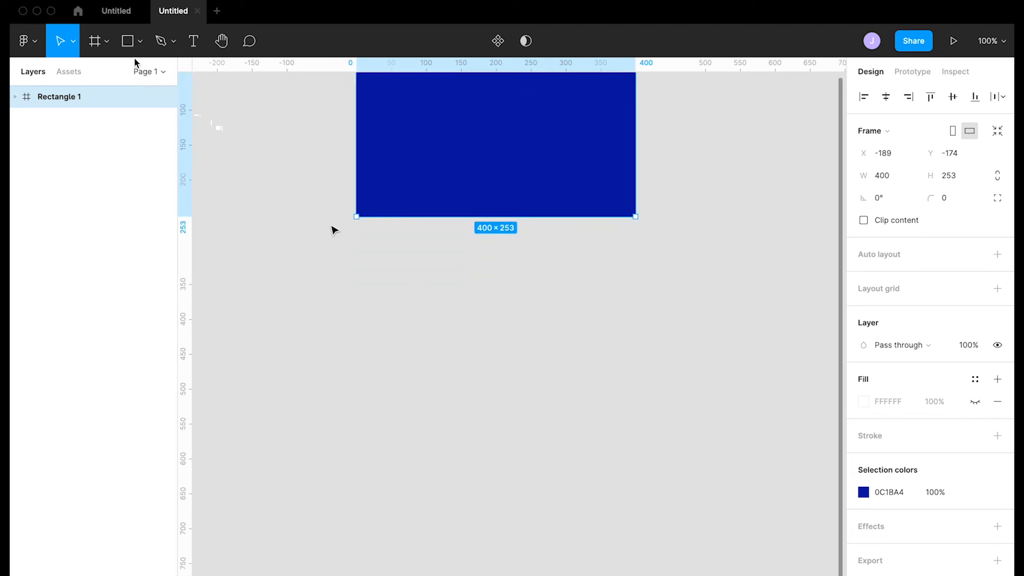
left_click_drag(367, 294, 651, 456)
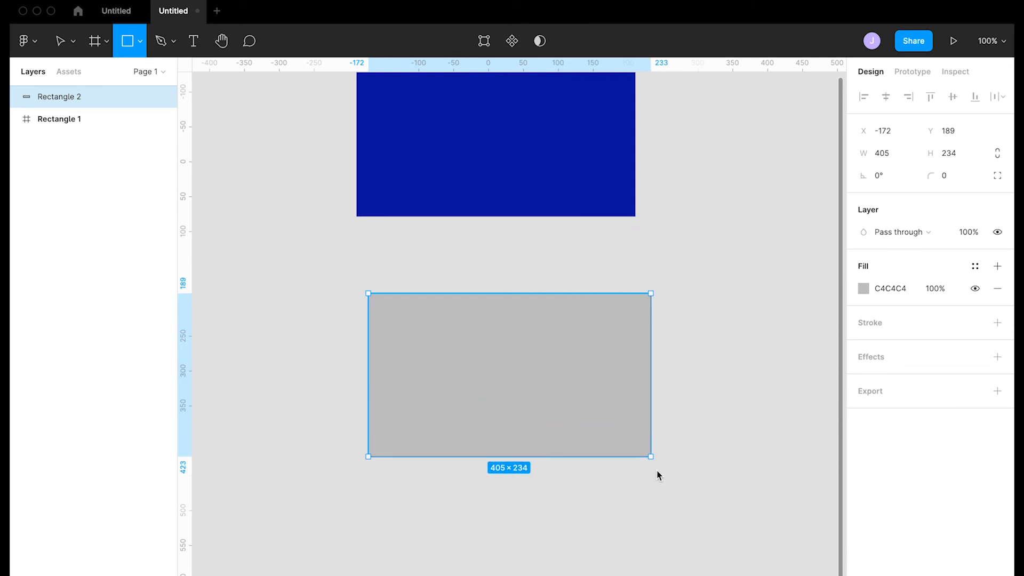
left_click_drag(651, 456, 643, 482)
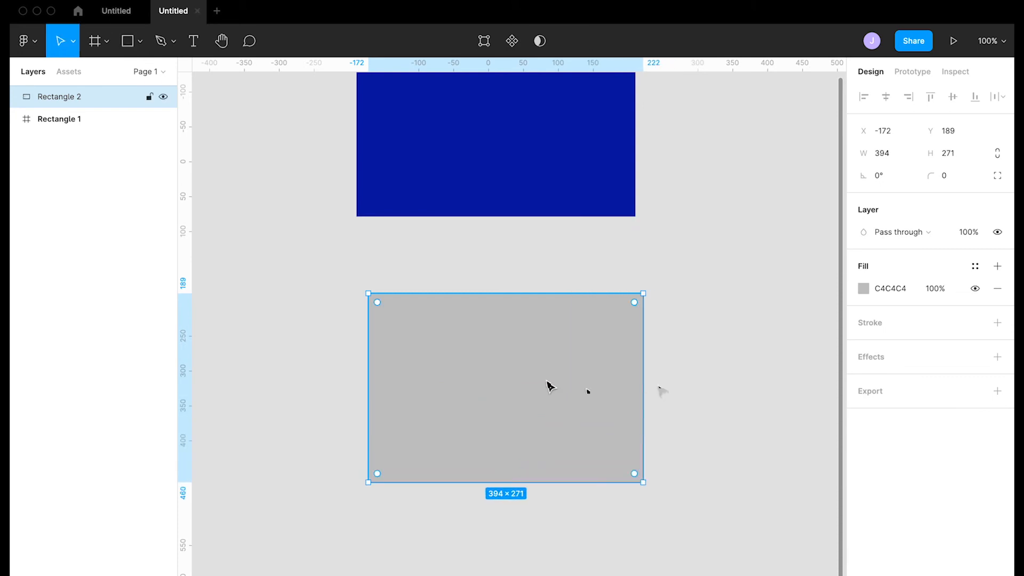
left_click(863, 288)
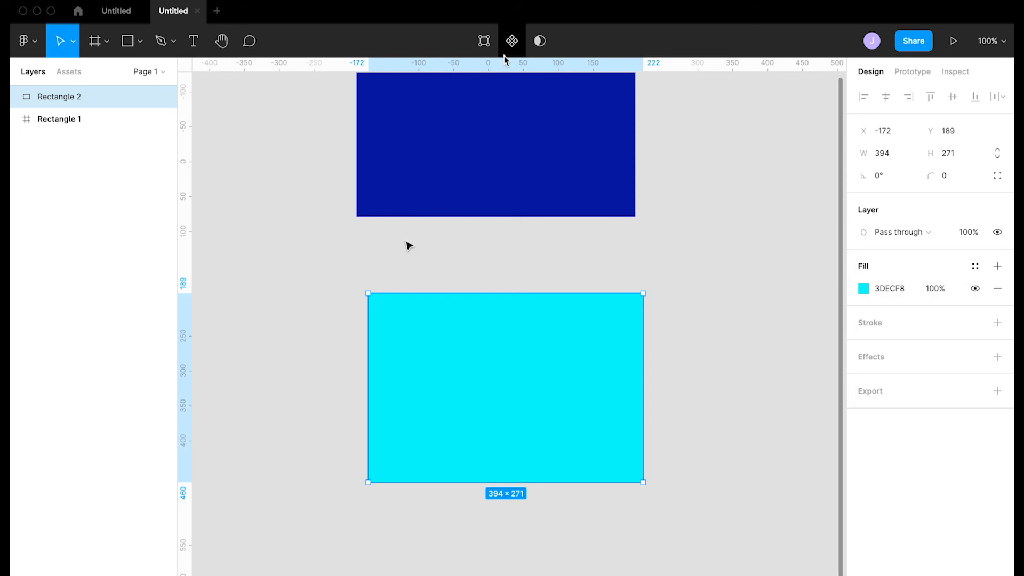
mouse_move(511, 40)
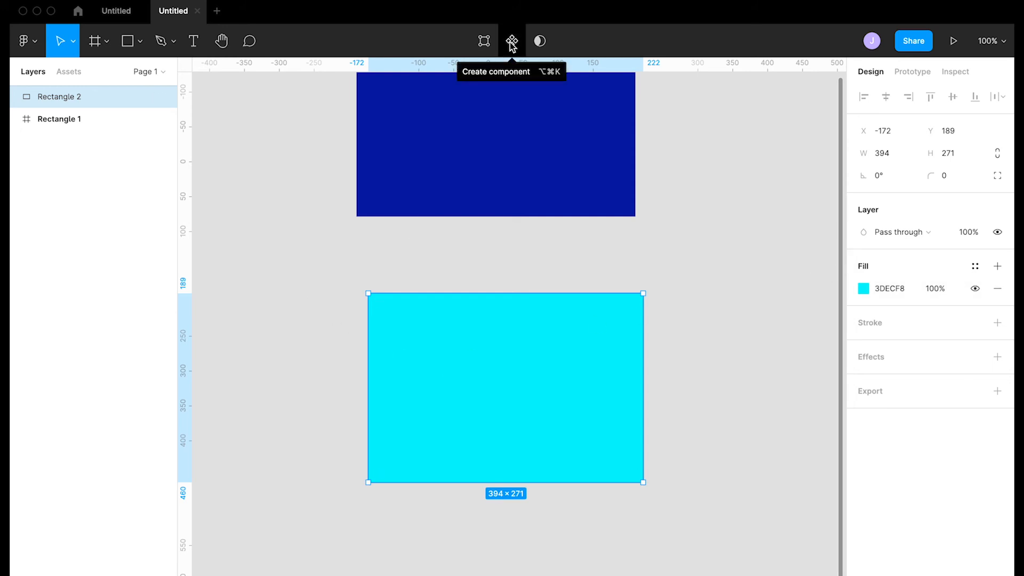
left_click(511, 41)
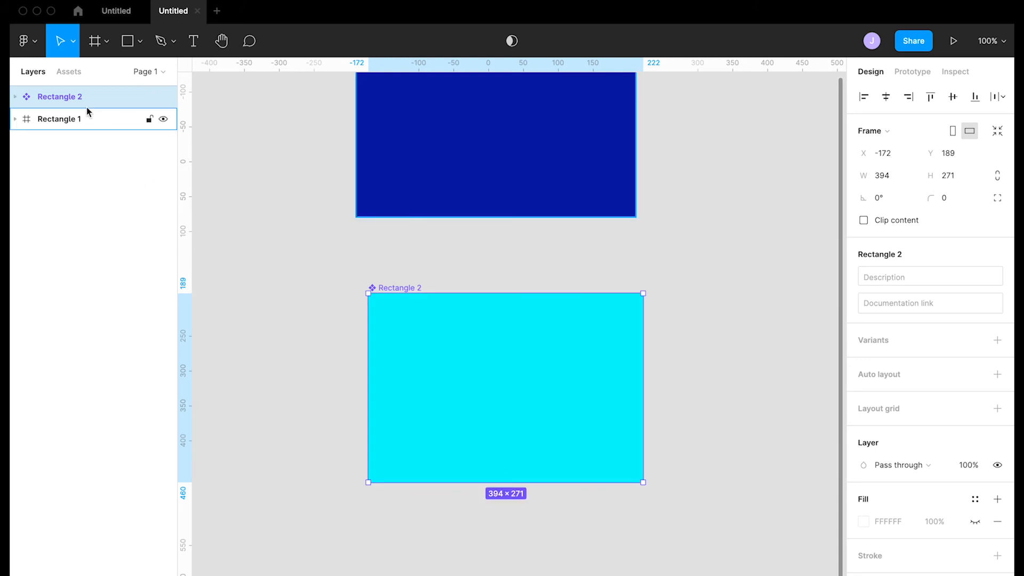
Run Detach Master on the Rectangle 2 component, turning it into a plain frame.
left_click(25, 41)
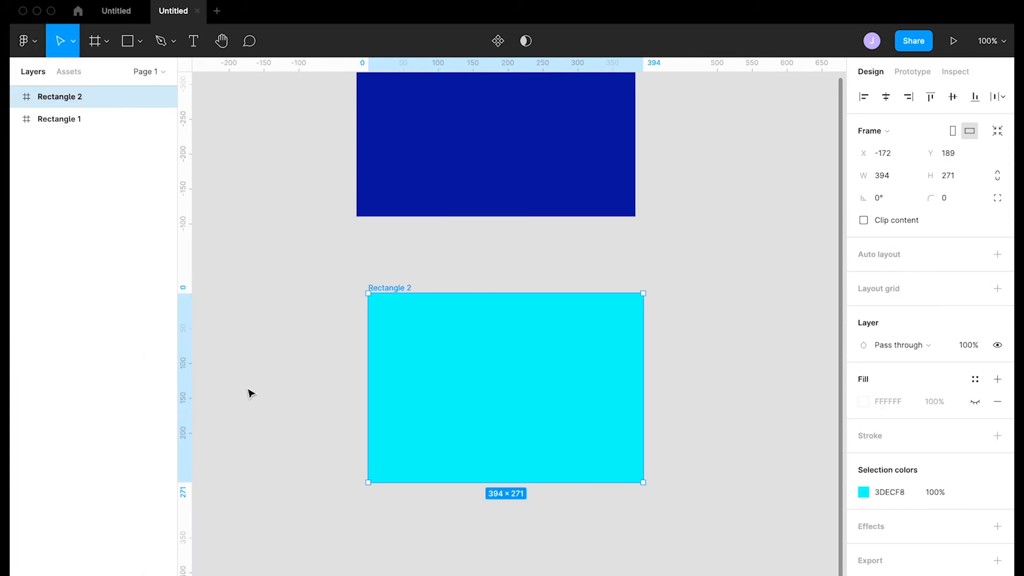
mouse_move(264, 415)
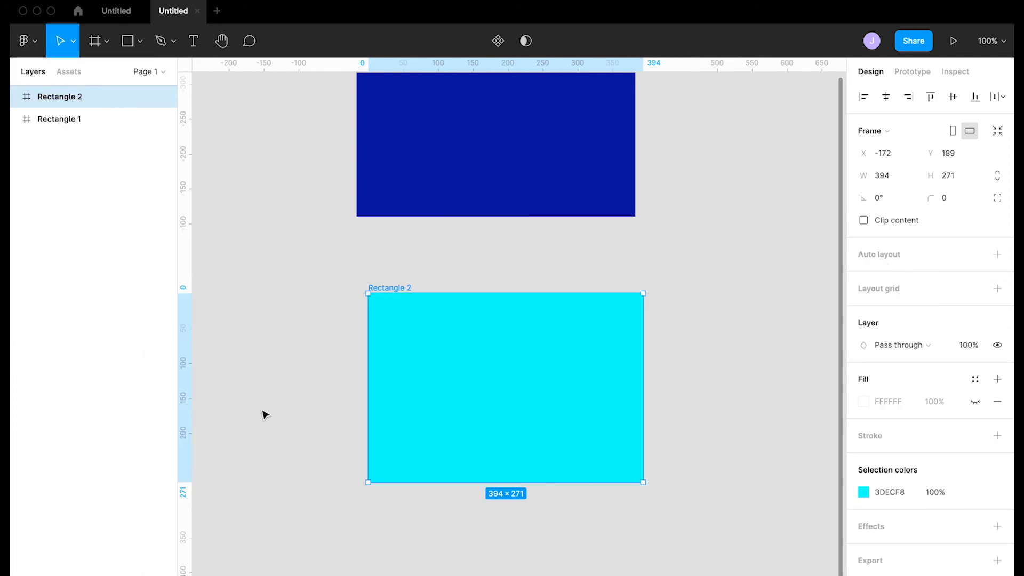
mouse_move(353, 382)
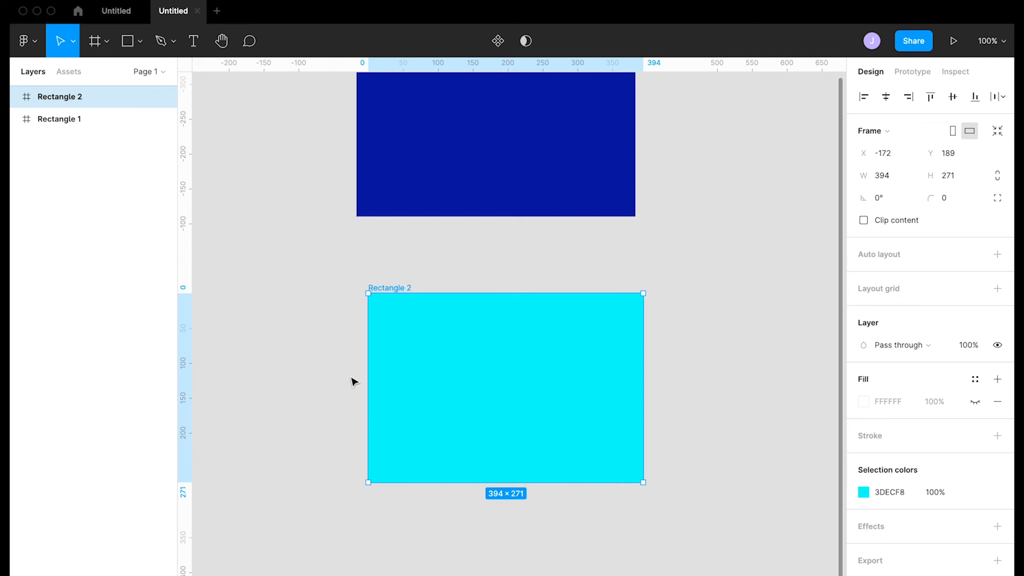
mouse_move(350, 370)
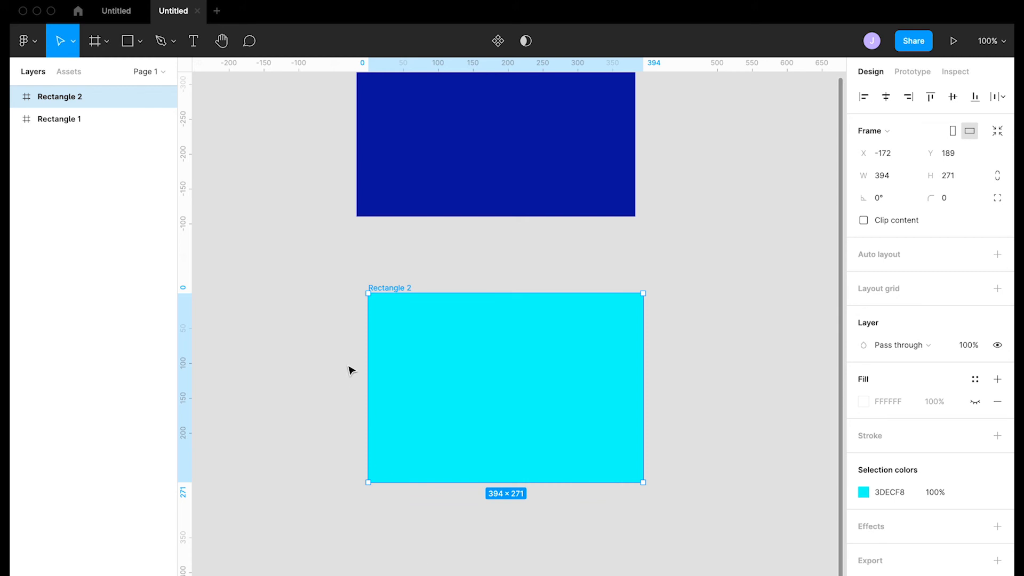
mouse_move(344, 380)
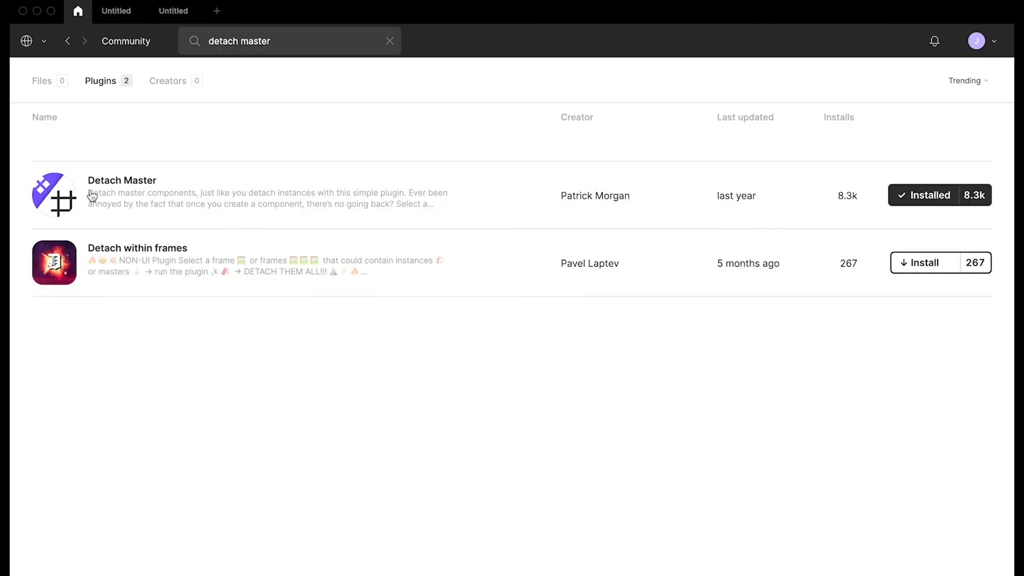
mouse_move(181, 194)
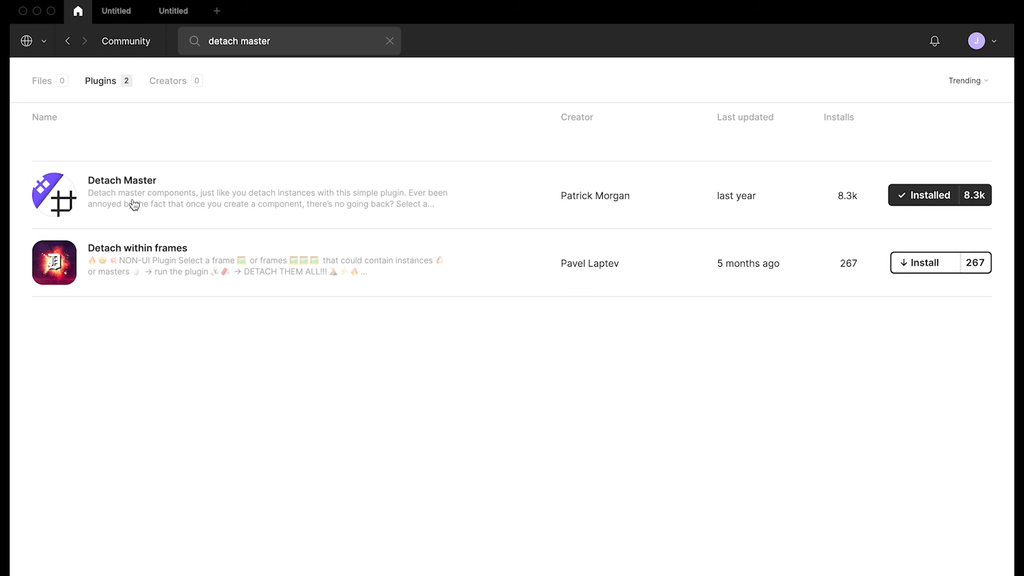
mouse_move(527, 220)
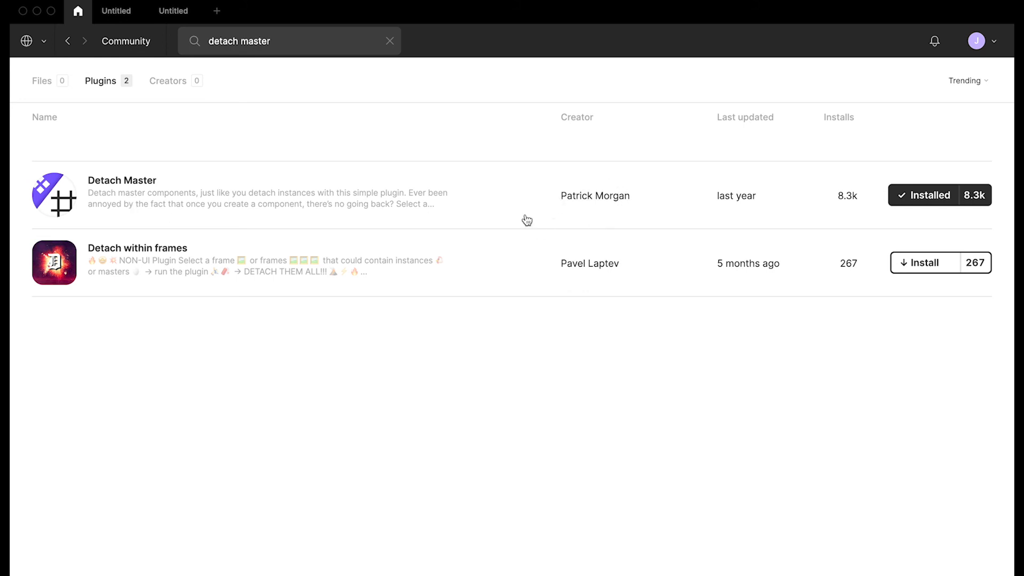
mouse_move(449, 224)
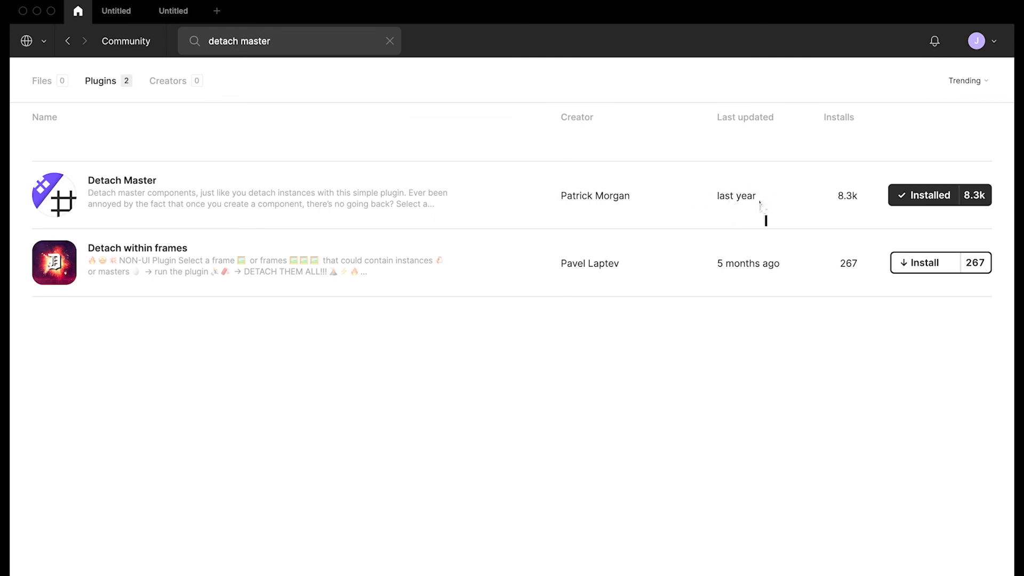
mouse_move(727, 211)
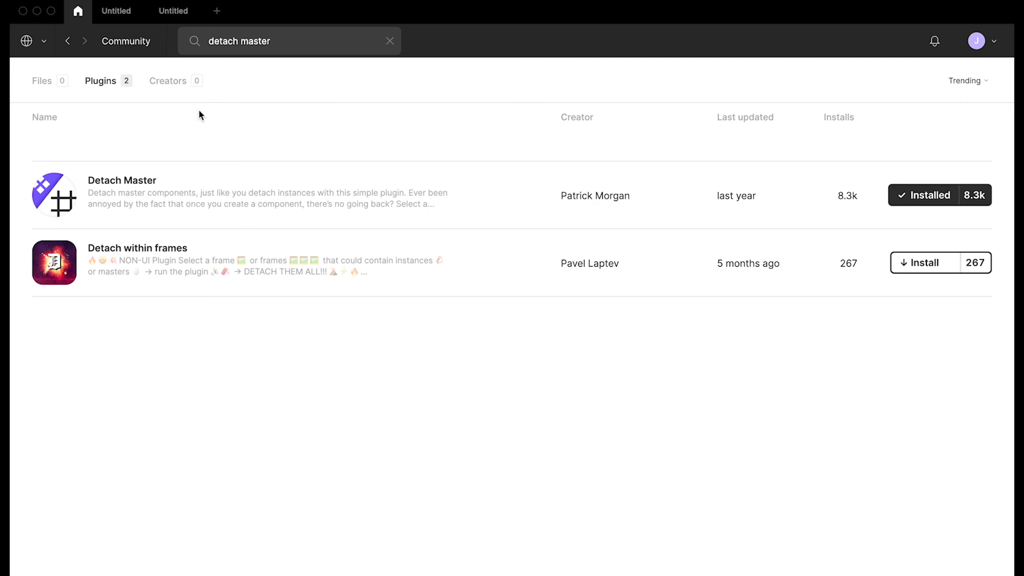
Return to the design file, view Rectangle 2's context menu, and dismiss it unchanged.
left_click(173, 10)
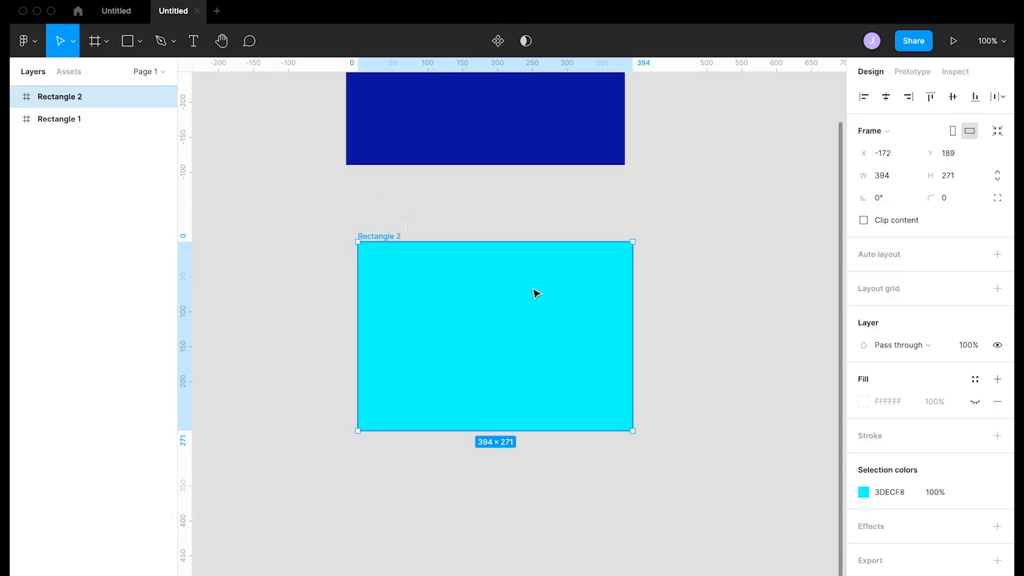
mouse_move(921, 390)
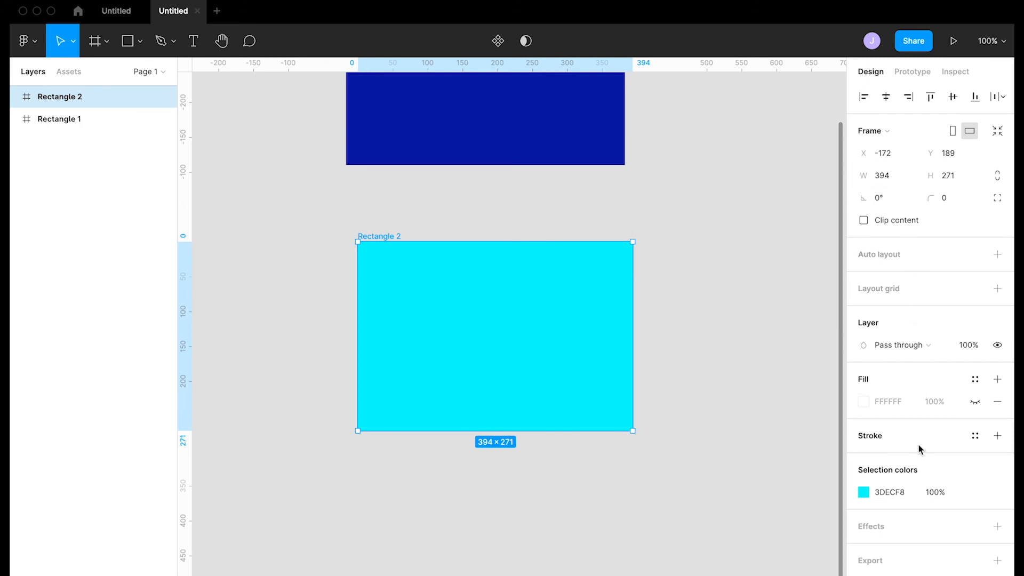
right_click(493, 350)
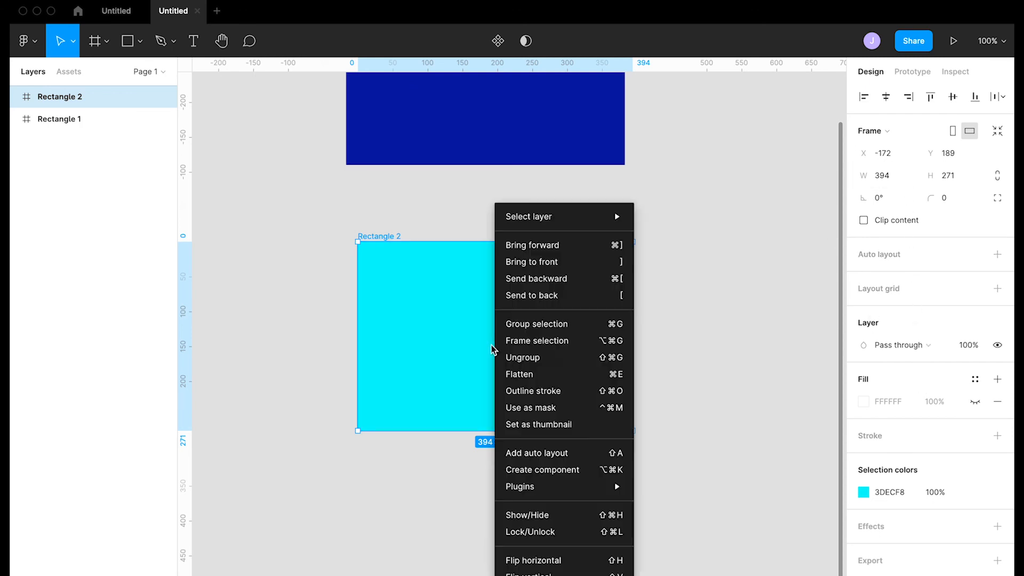
mouse_move(540, 469)
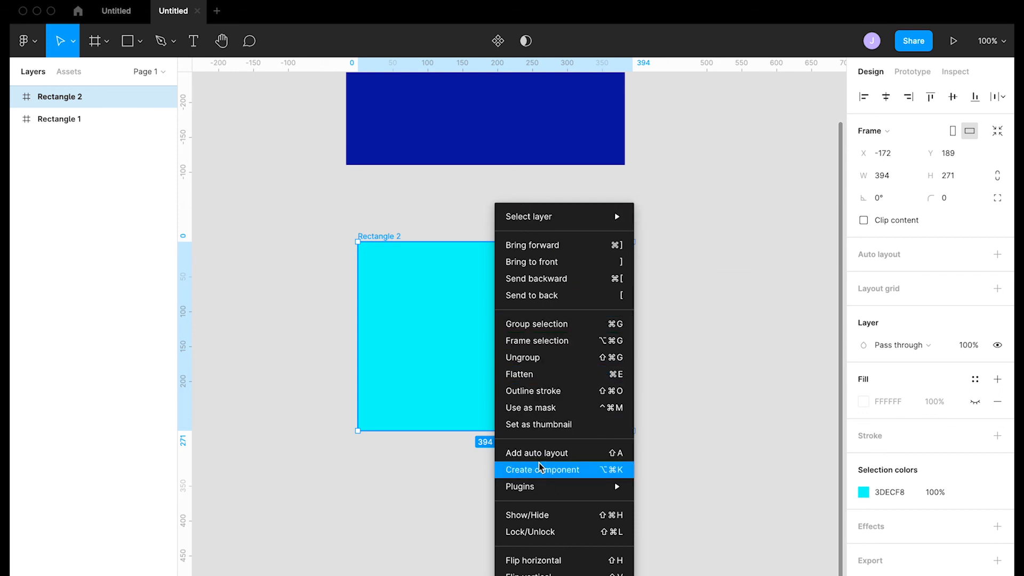
mouse_move(537, 374)
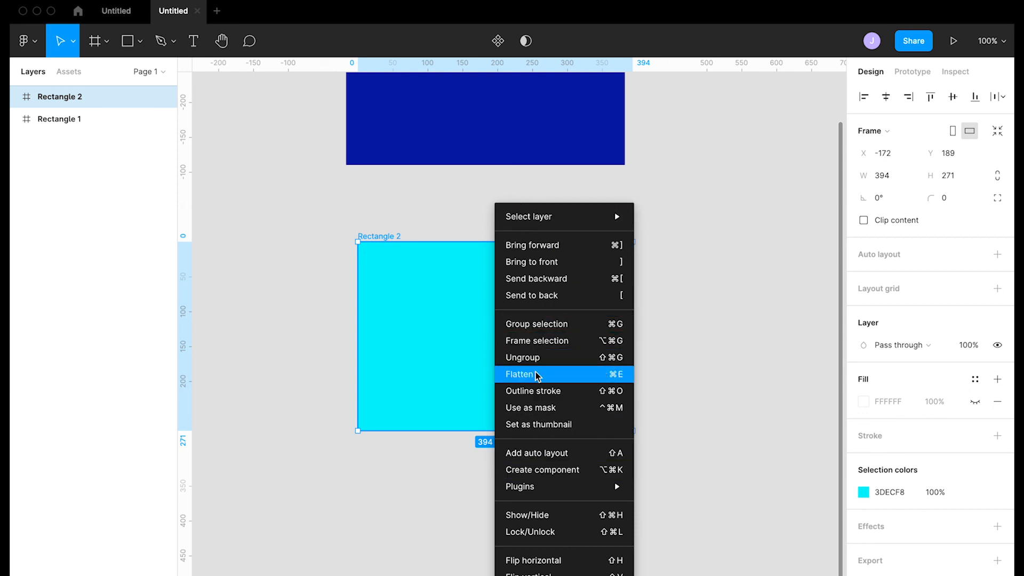
mouse_move(542, 443)
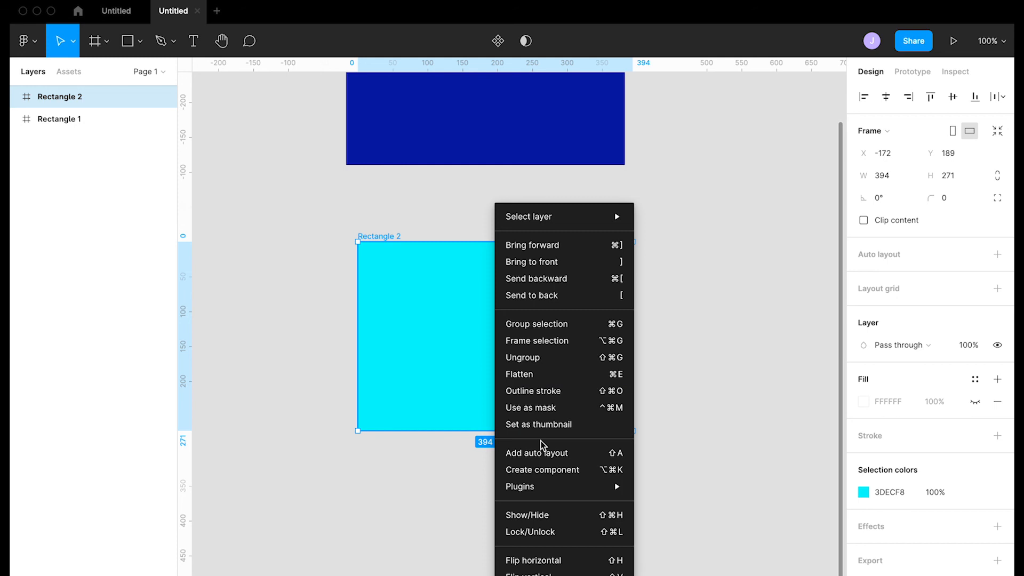
mouse_move(542, 446)
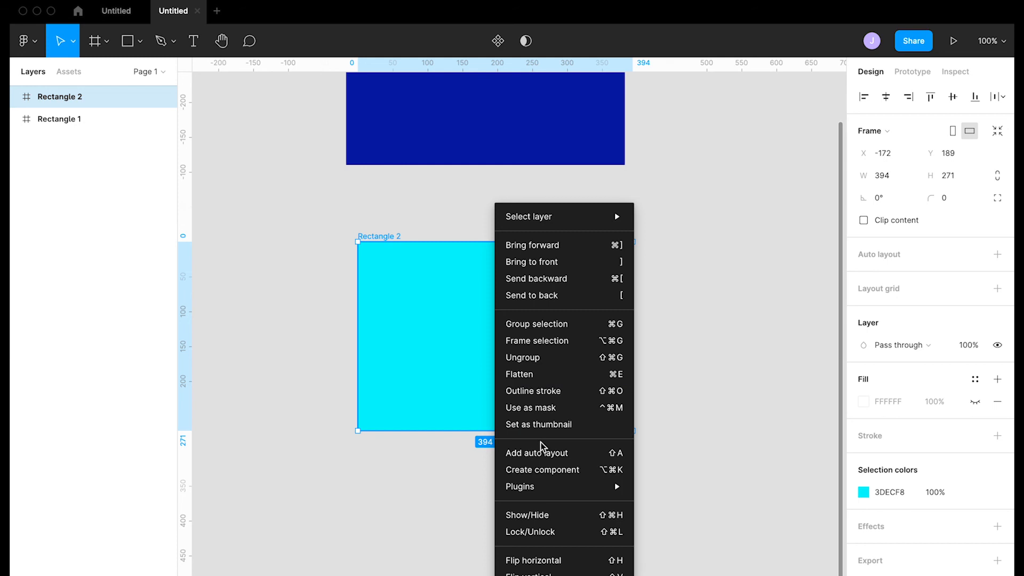
left_click(432, 464)
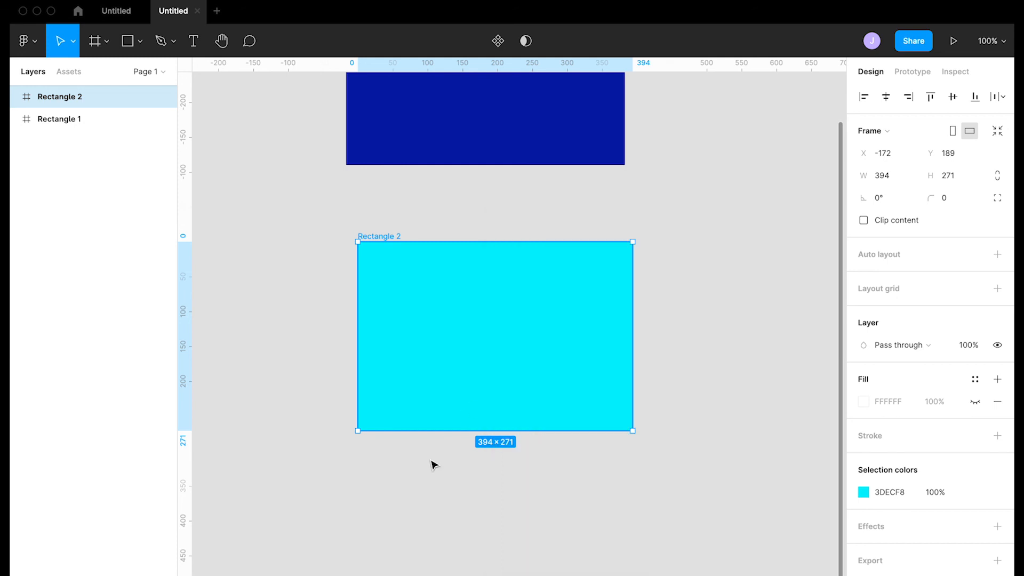